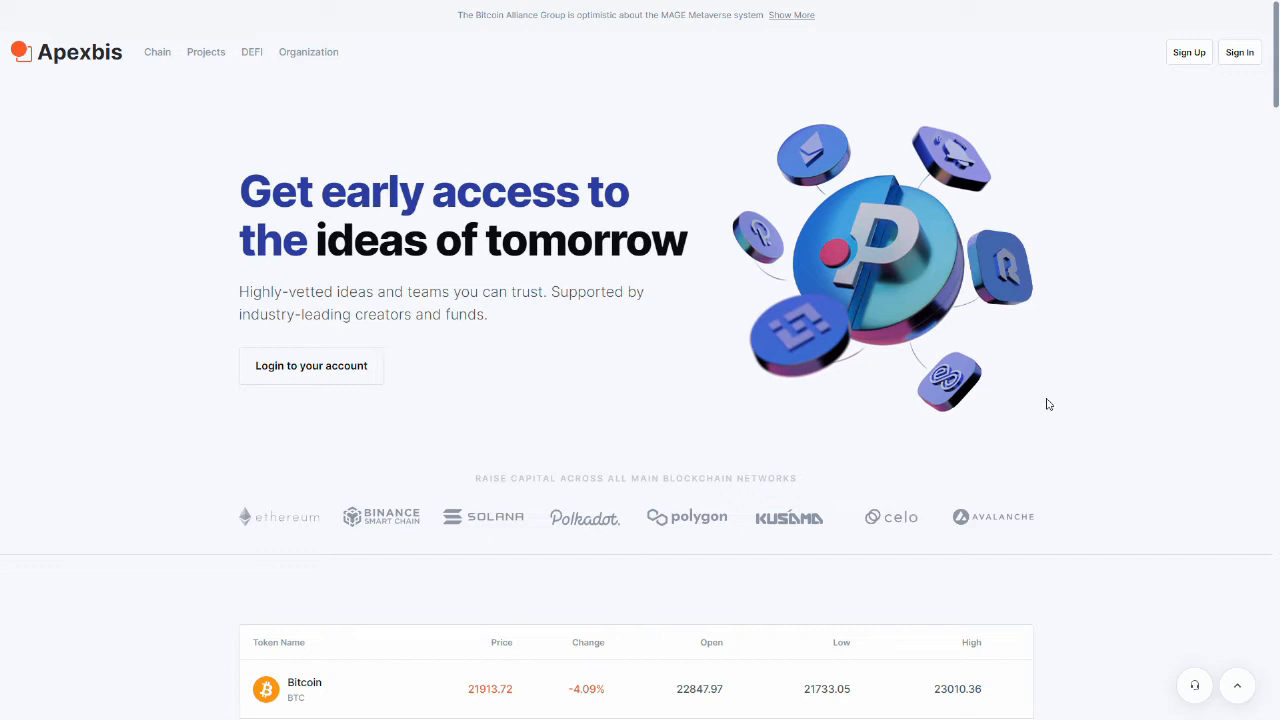
mouse_move(855, 390)
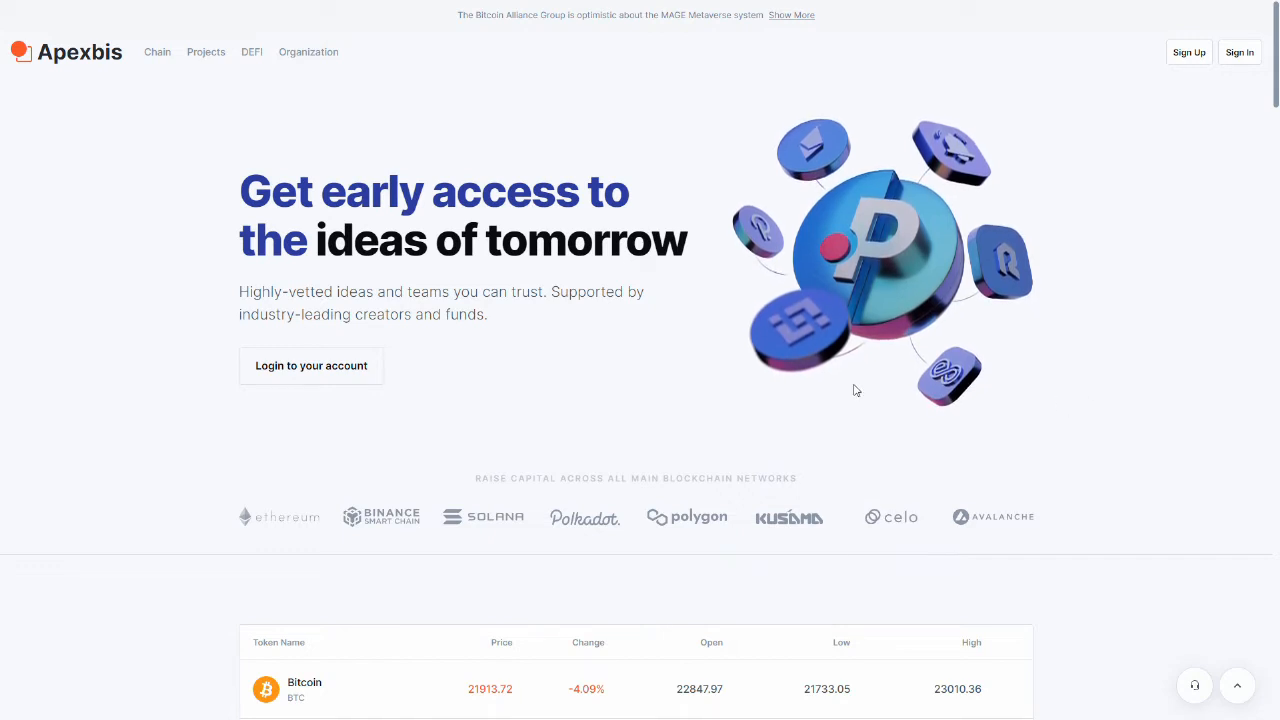
- Scroll through the Apexbis homepage down to the footer's Company links
scroll(down, 3)
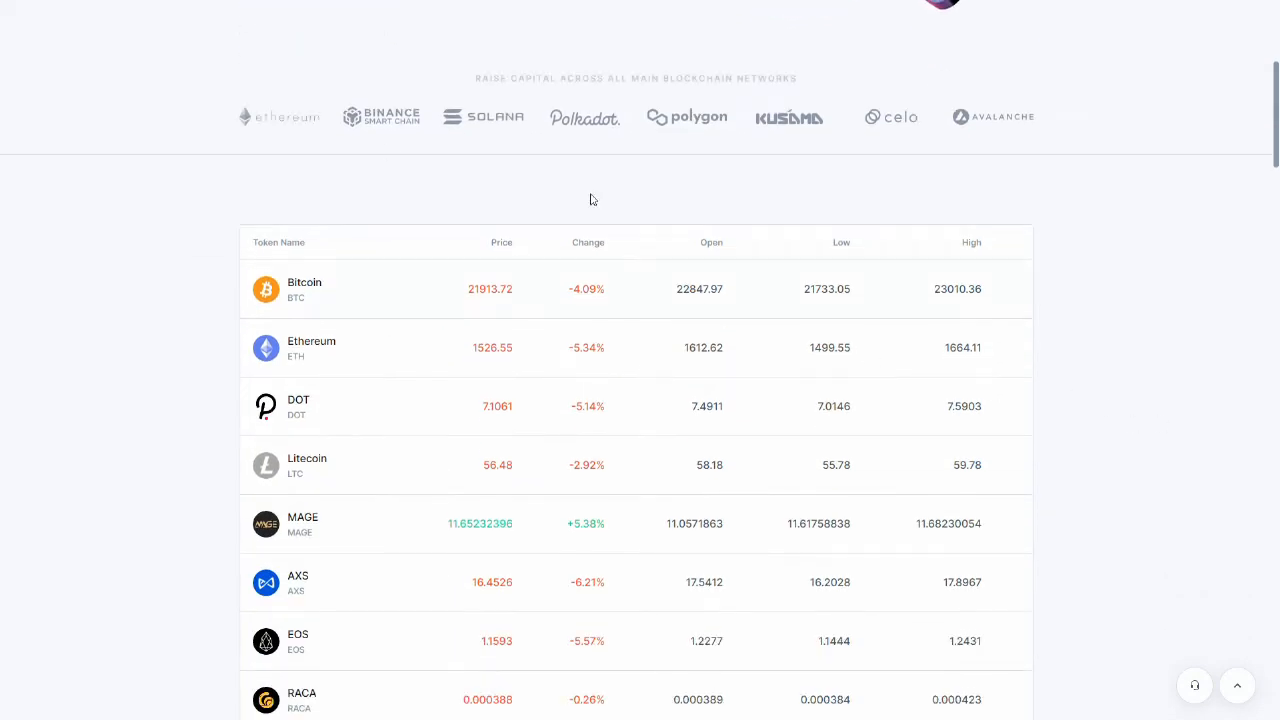
mouse_move(866, 141)
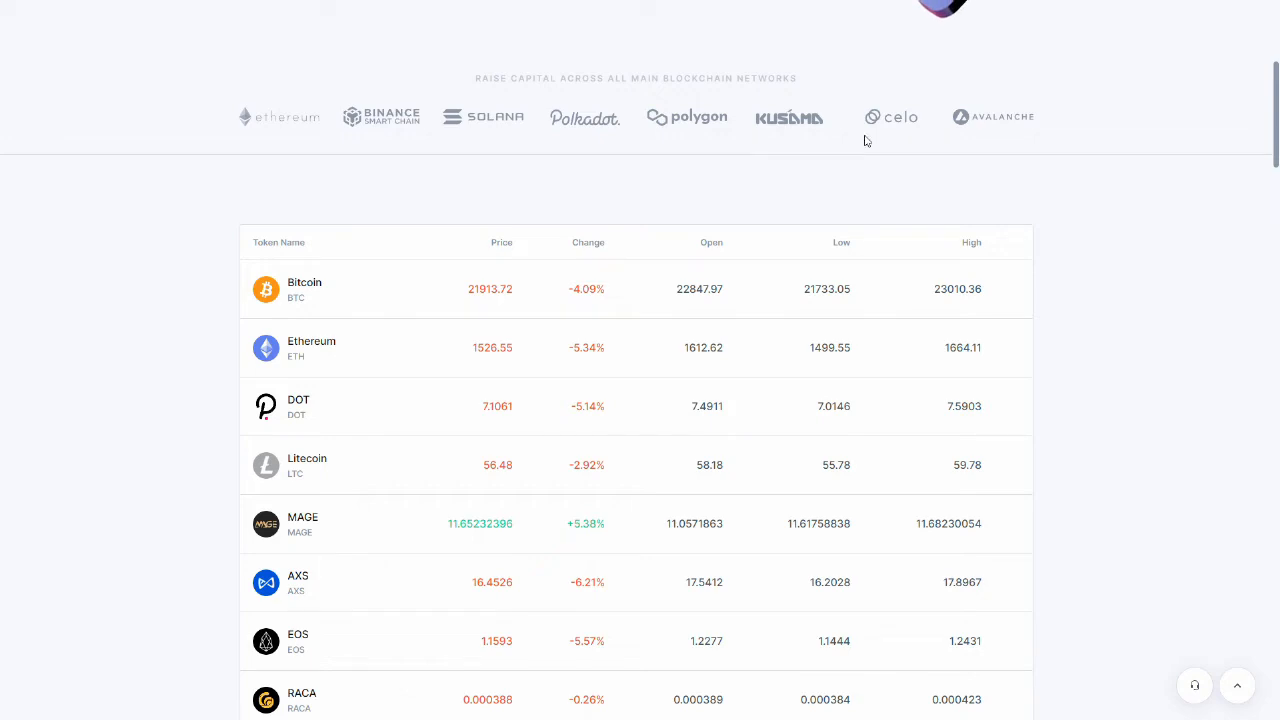
scroll(down, 3)
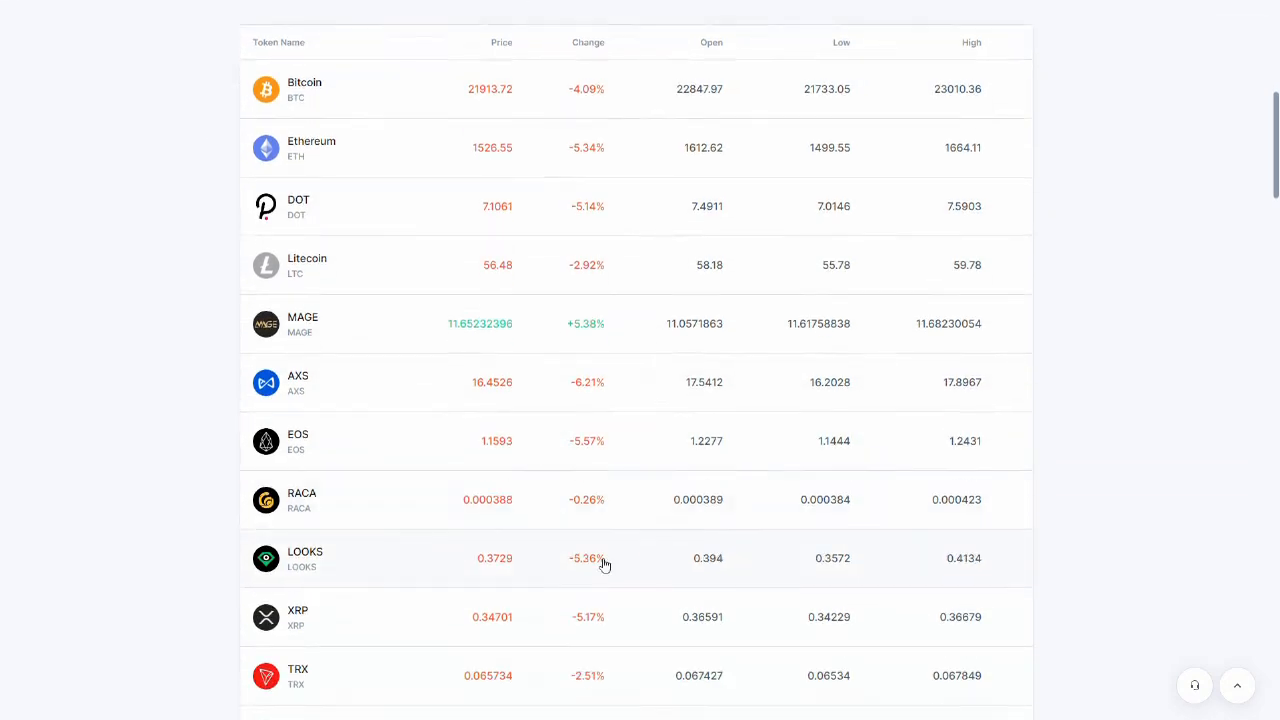
scroll(down, 3)
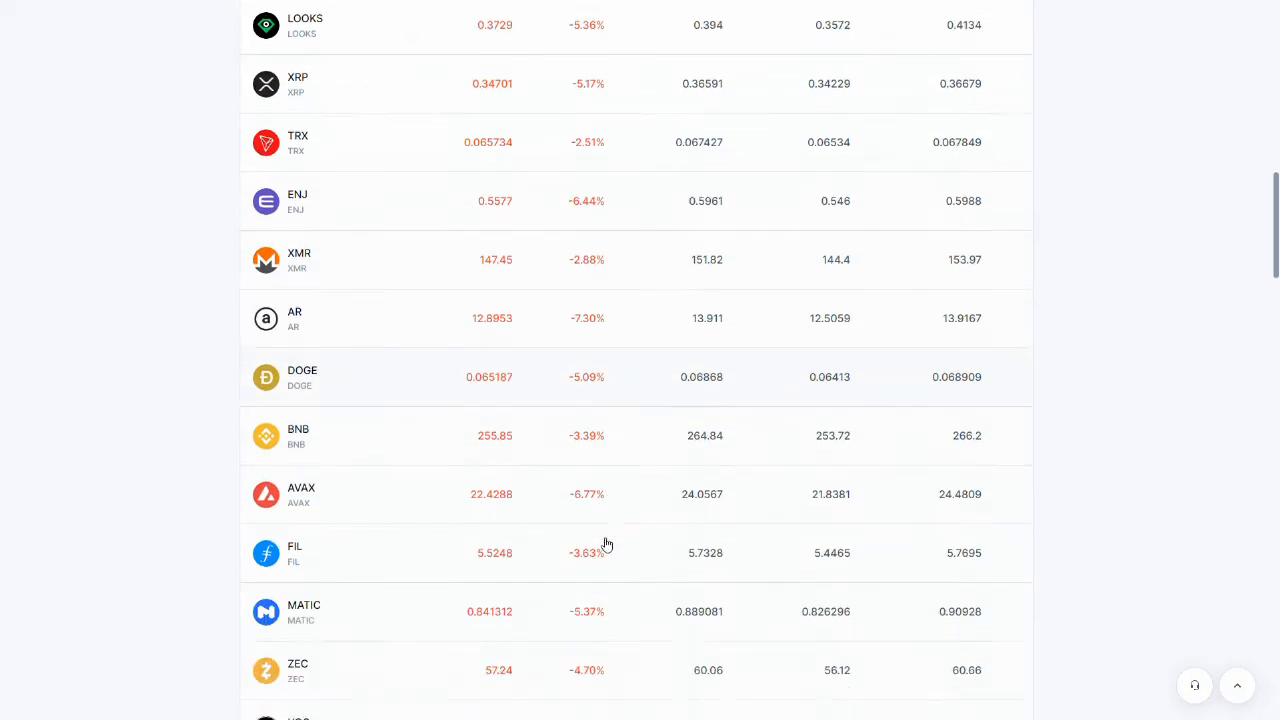
scroll(down, 3)
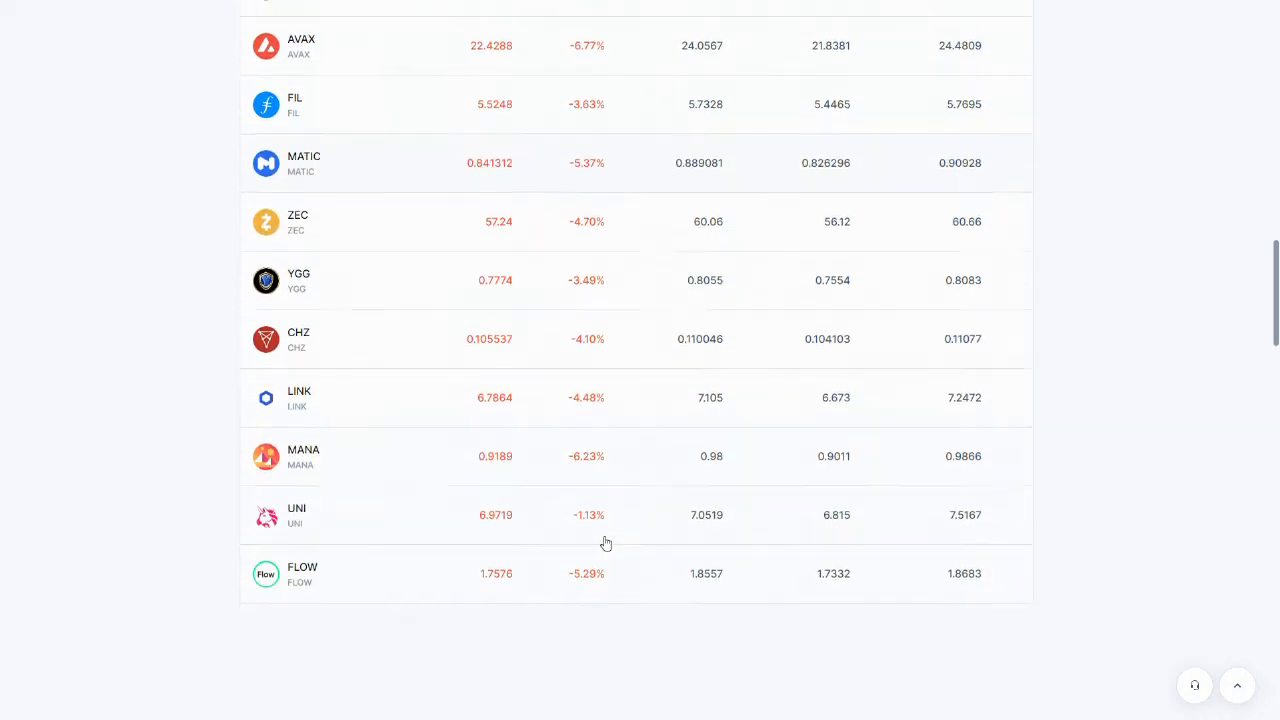
scroll(down, 3)
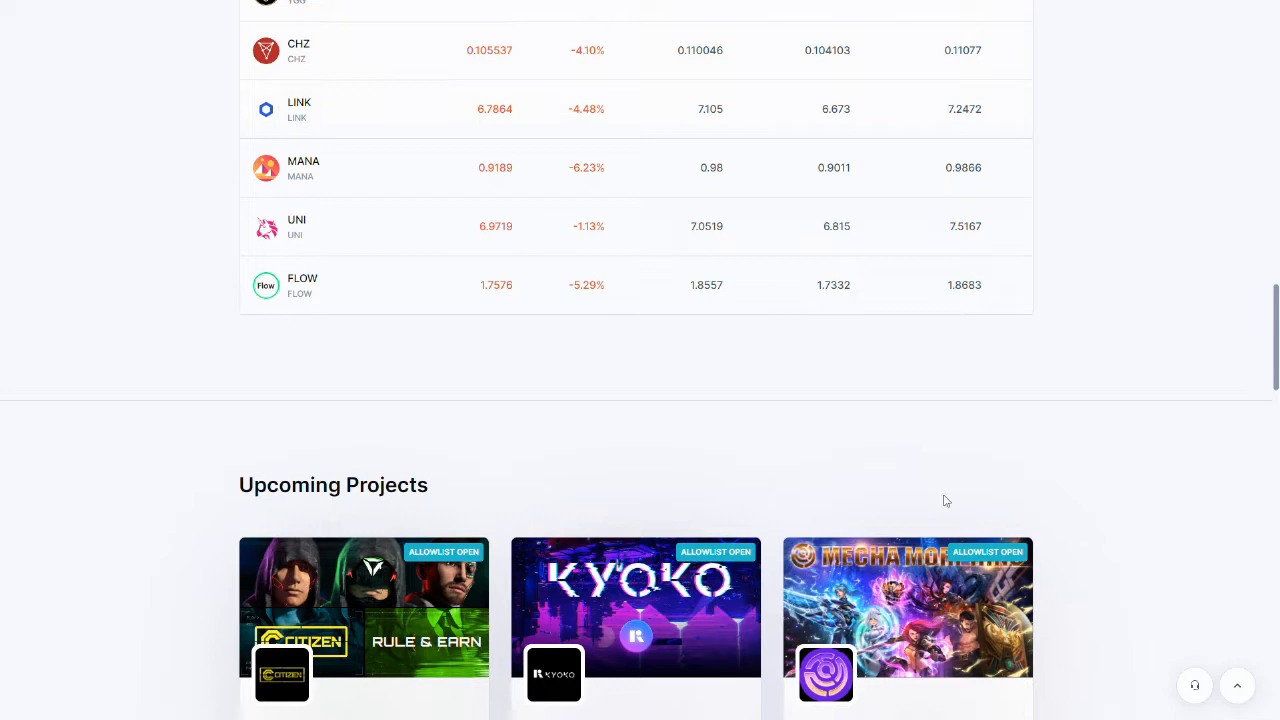
scroll(down, 3)
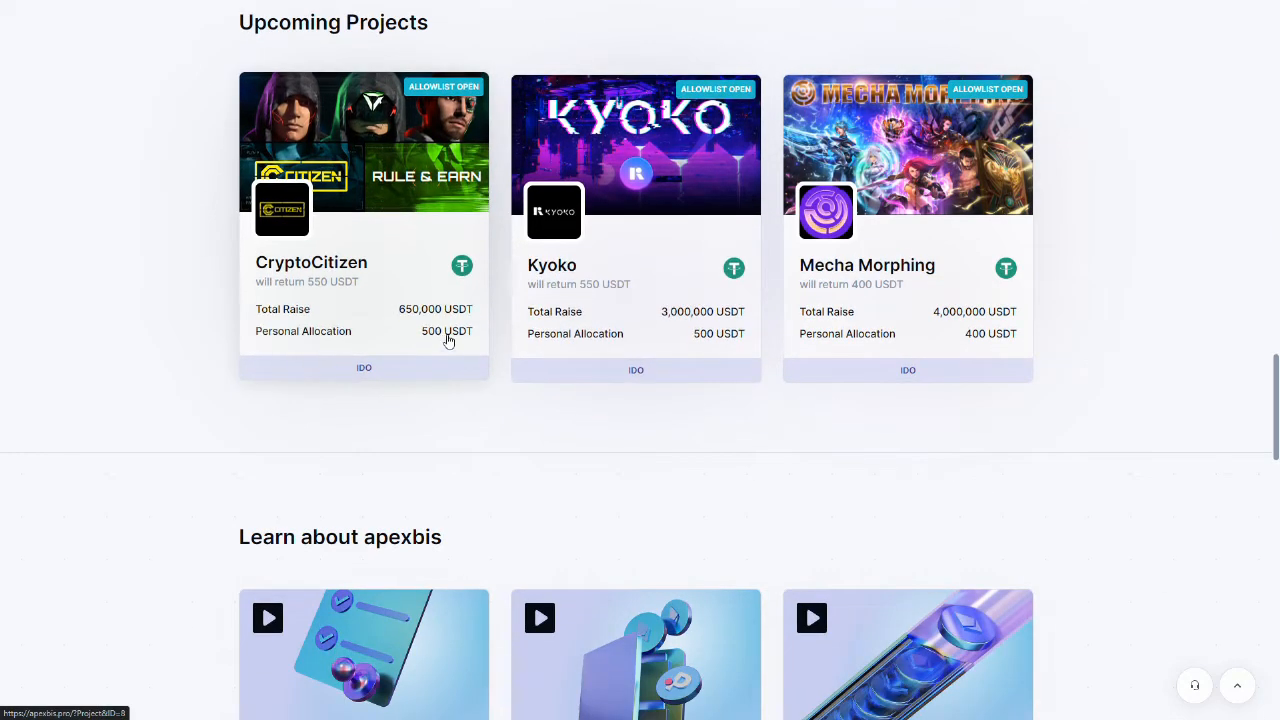
mouse_move(850, 508)
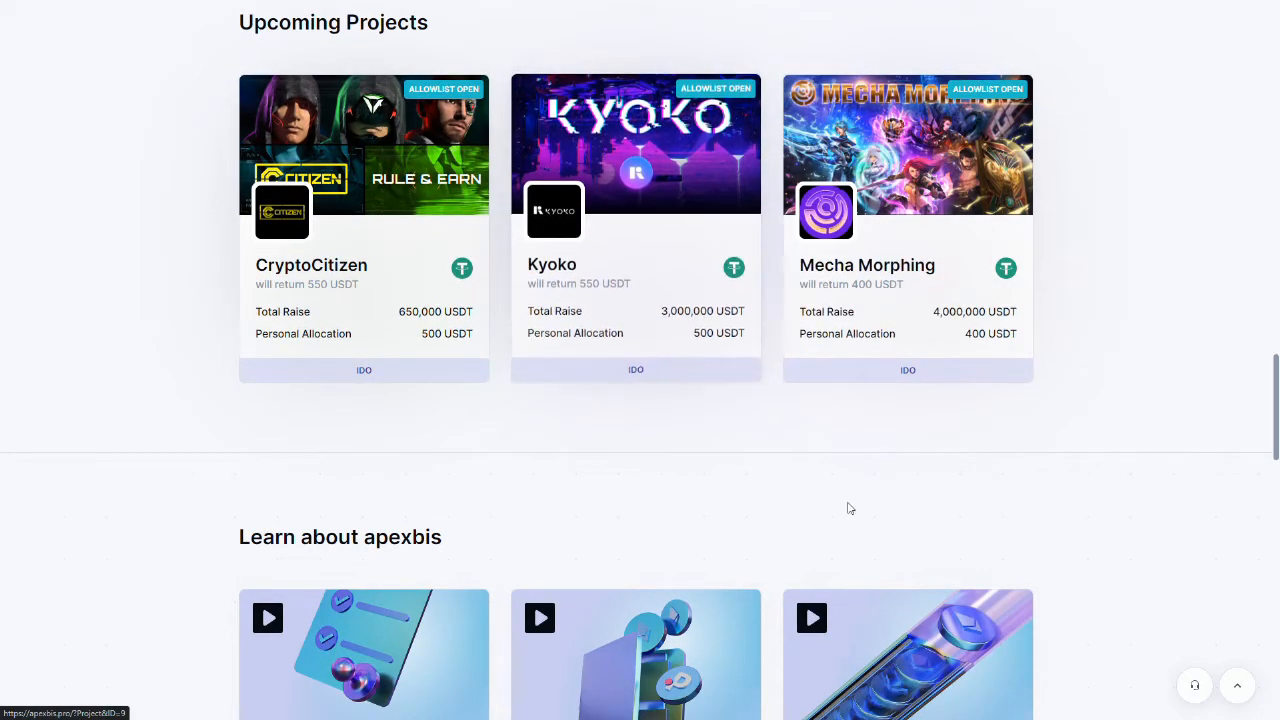
scroll(down, 3)
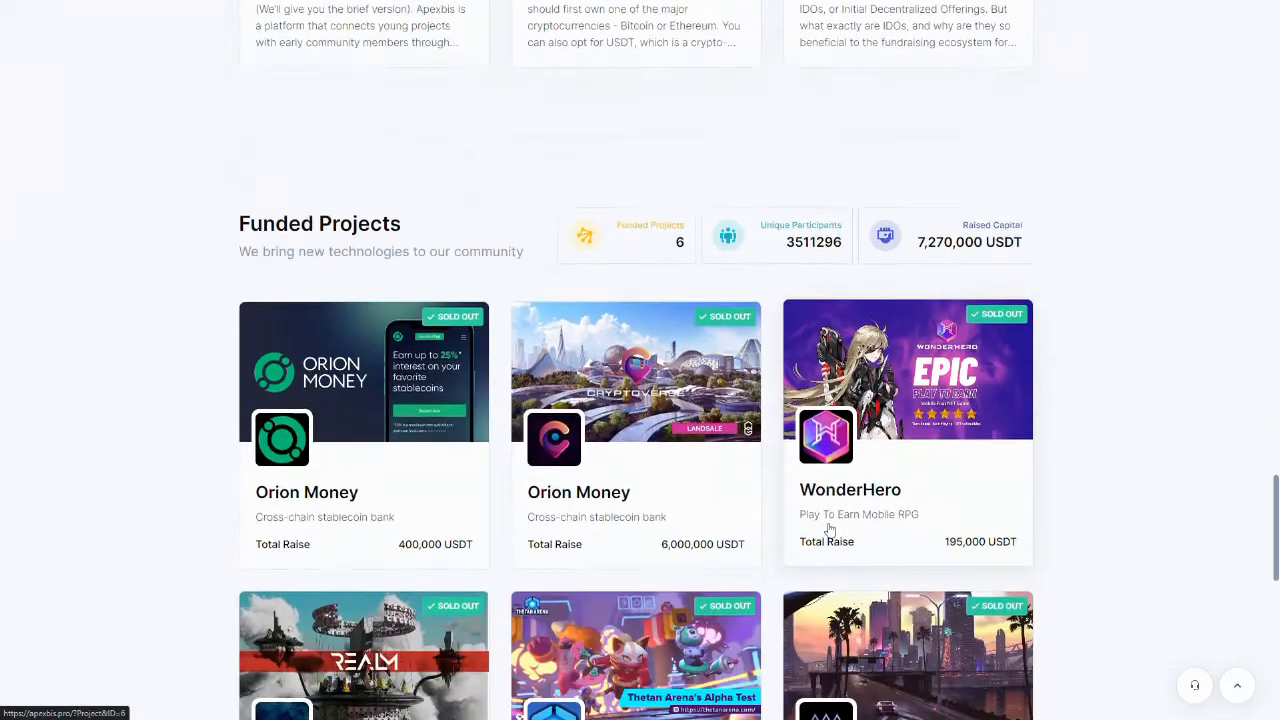
scroll(down, 3)
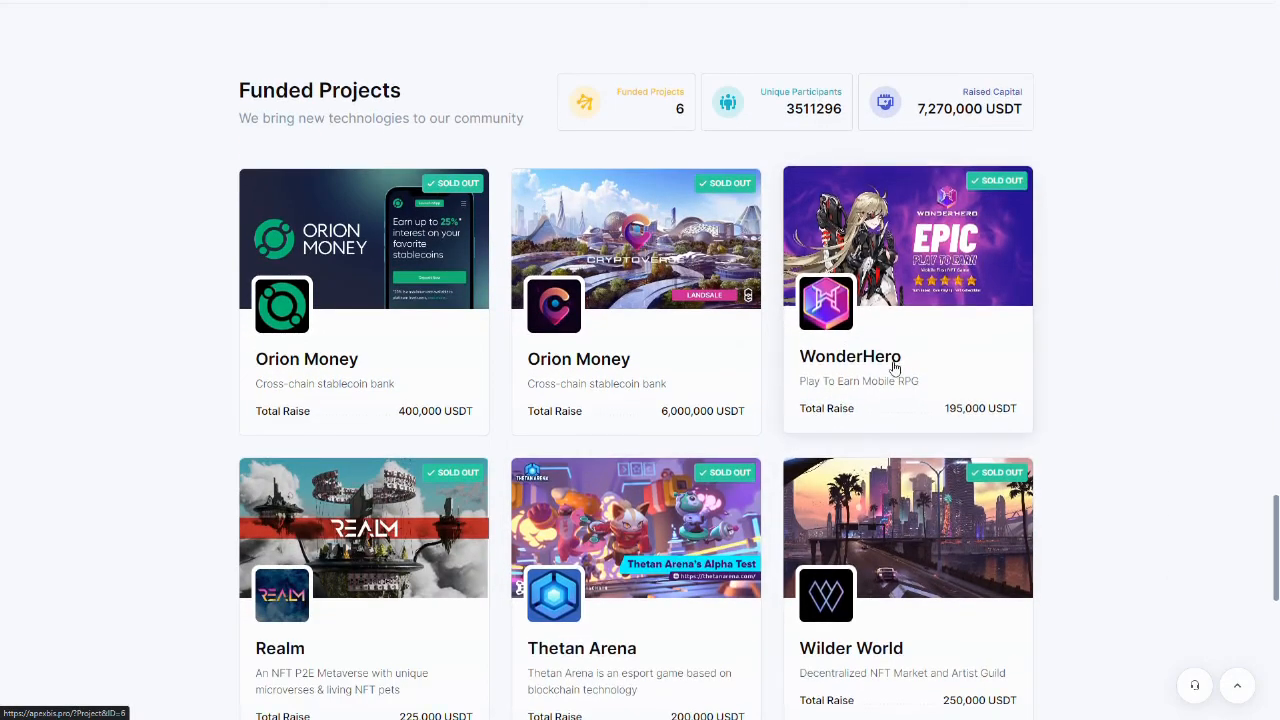
scroll(up, 3)
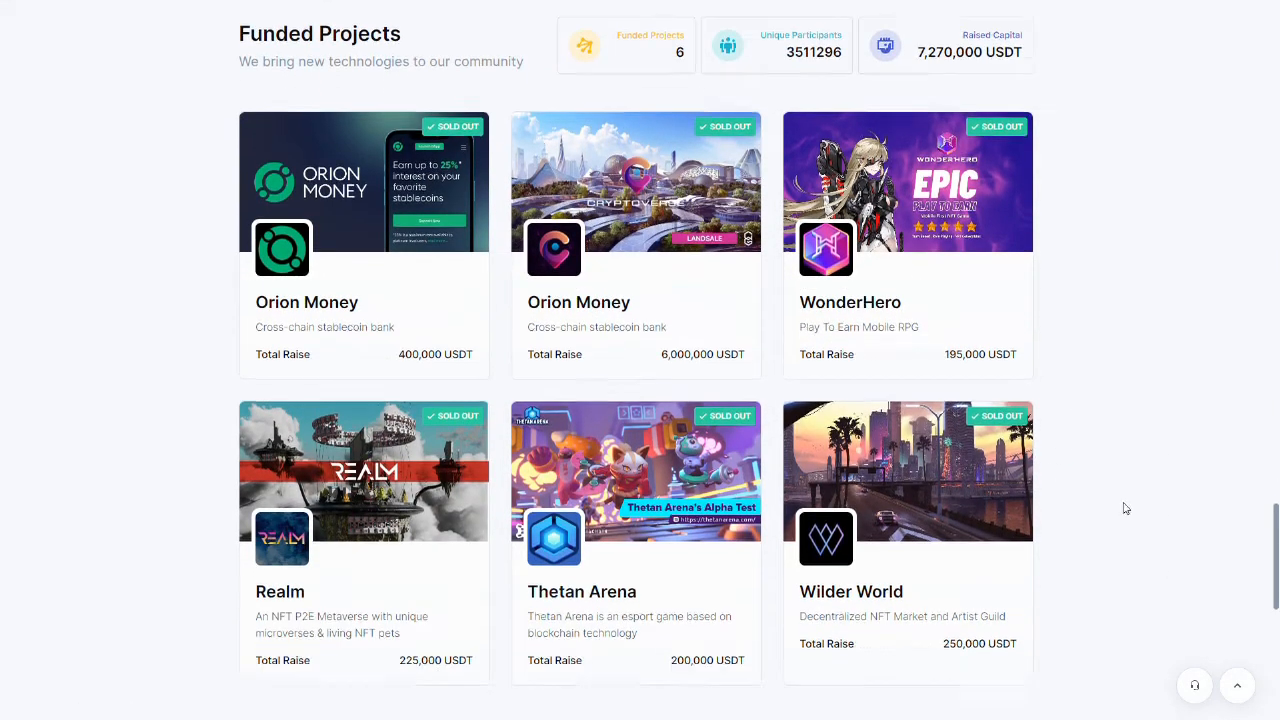
scroll(down, 3)
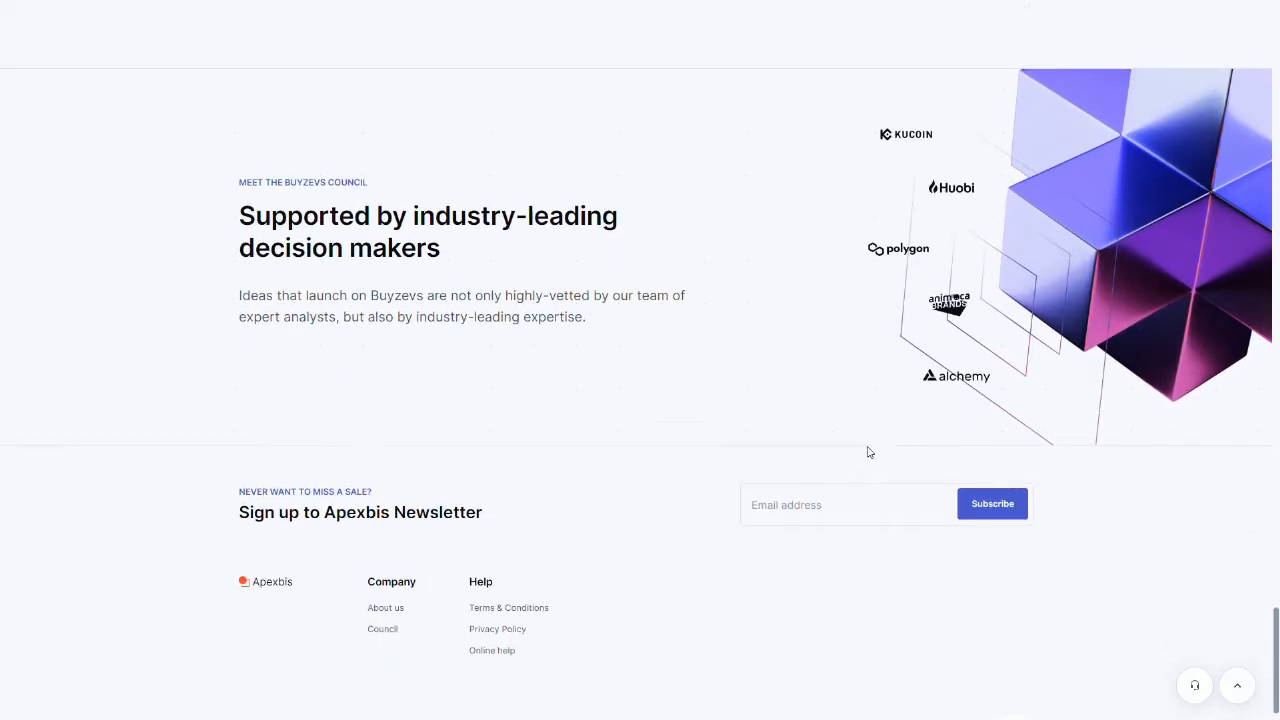
scroll(down, 3)
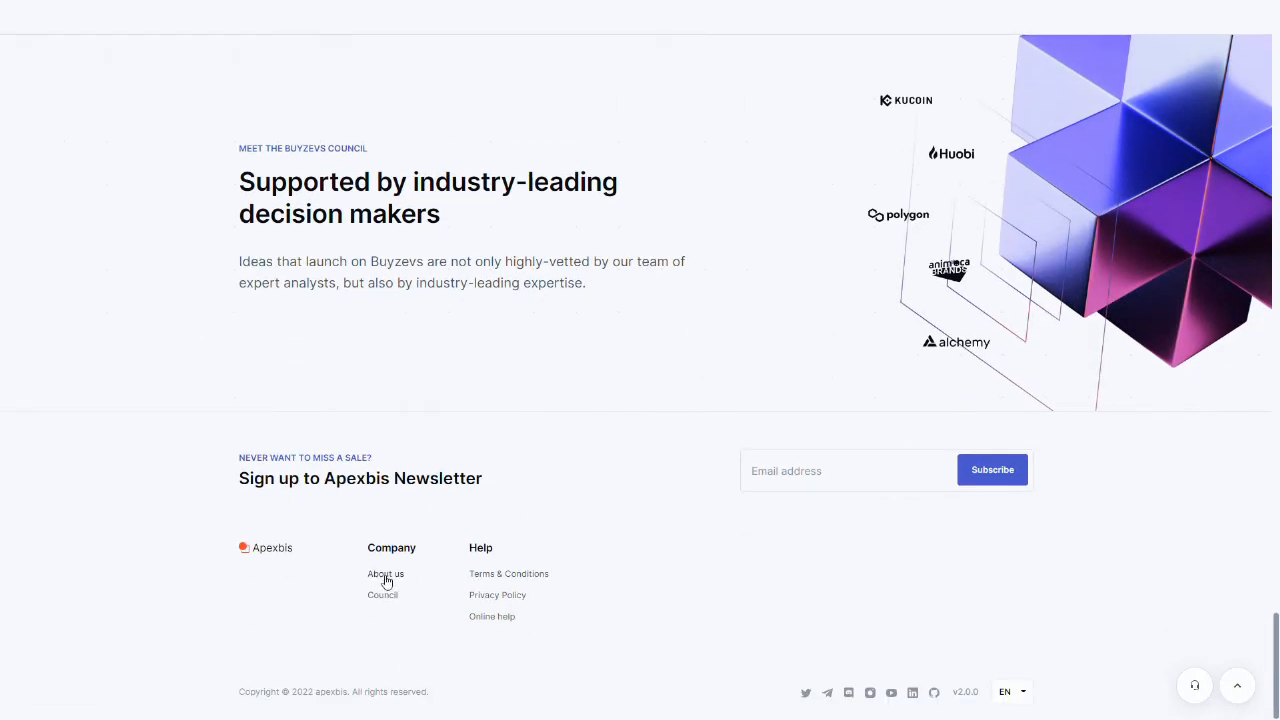
- Go to the About us page and scroll to its founders and advisors list
click(385, 573)
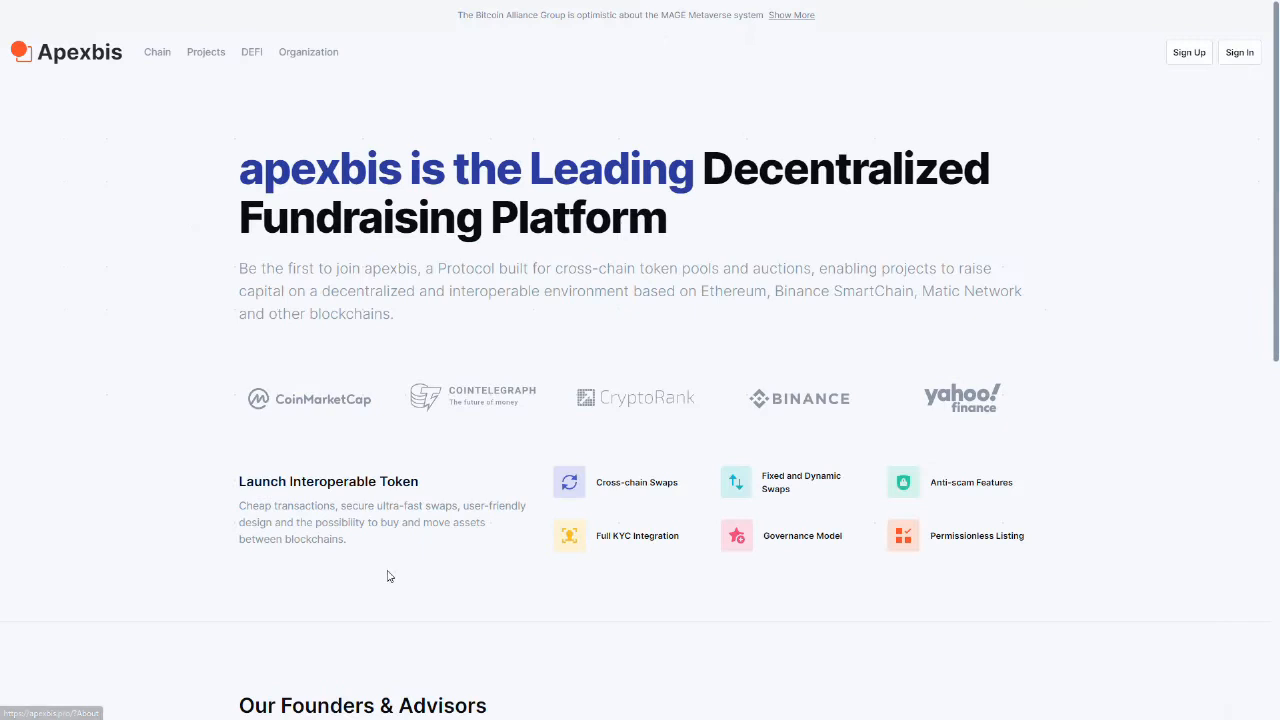
scroll(down, 3)
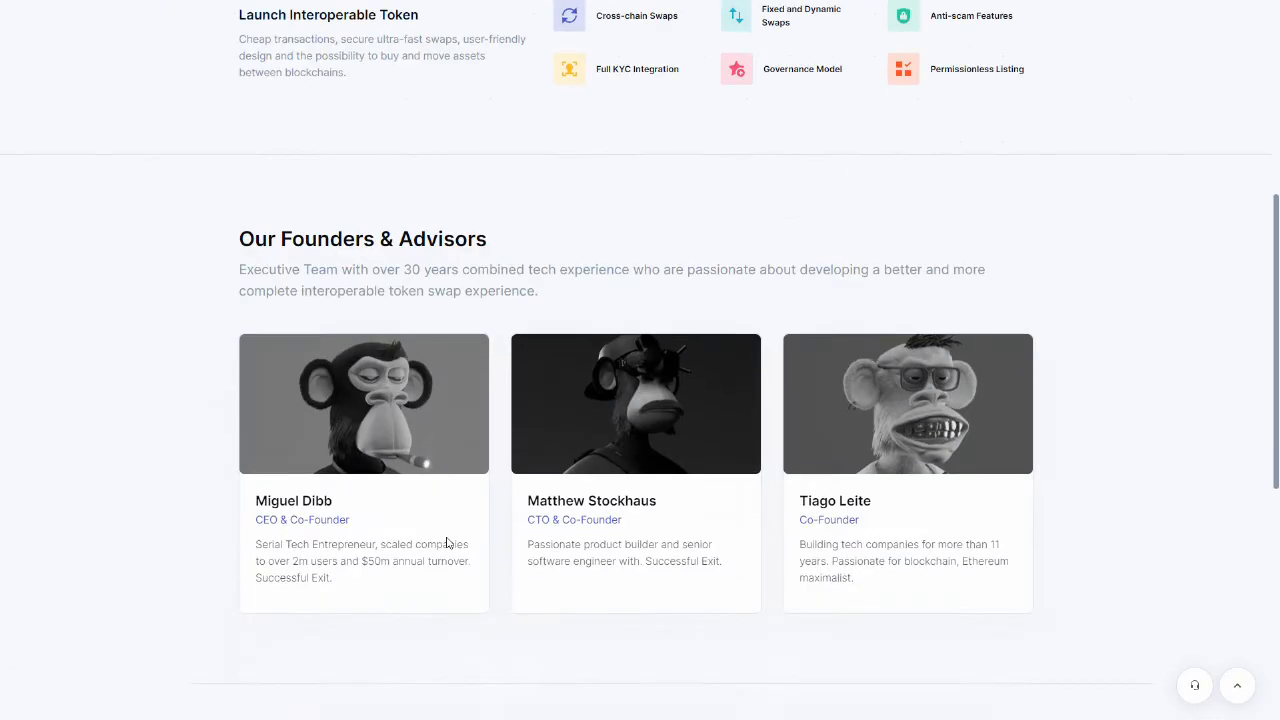
scroll(down, 3)
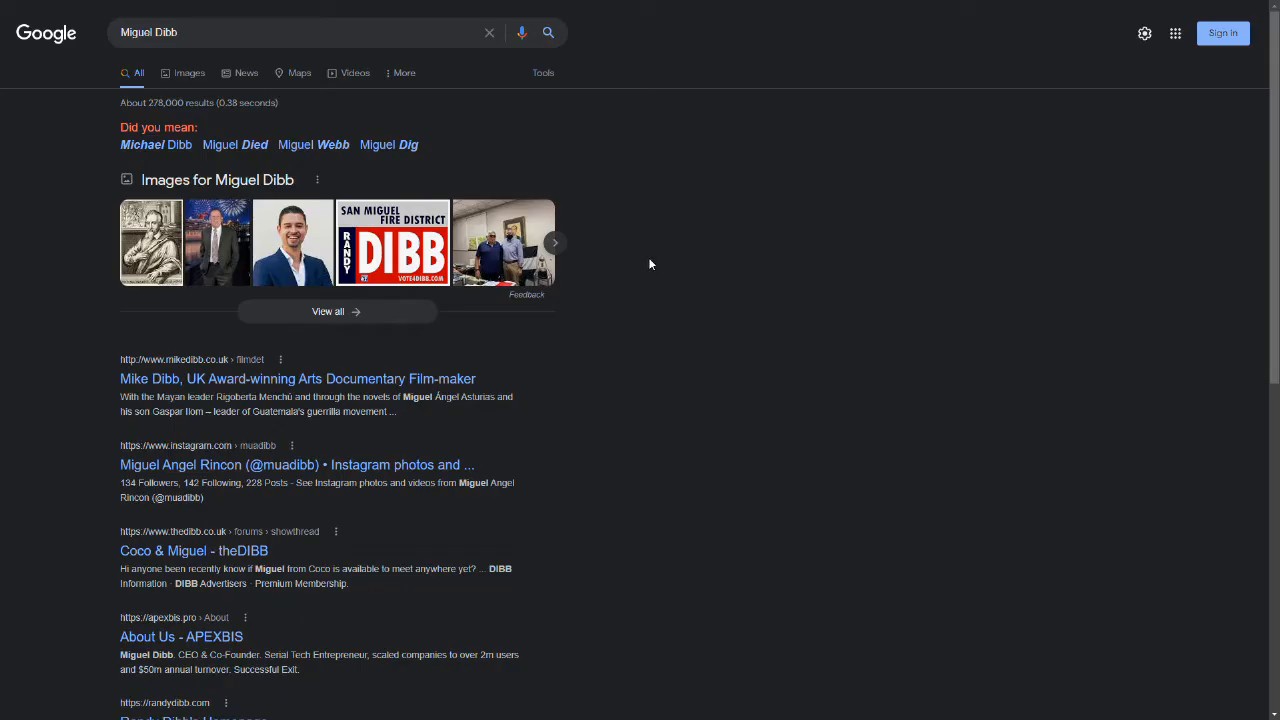
mouse_move(450, 390)
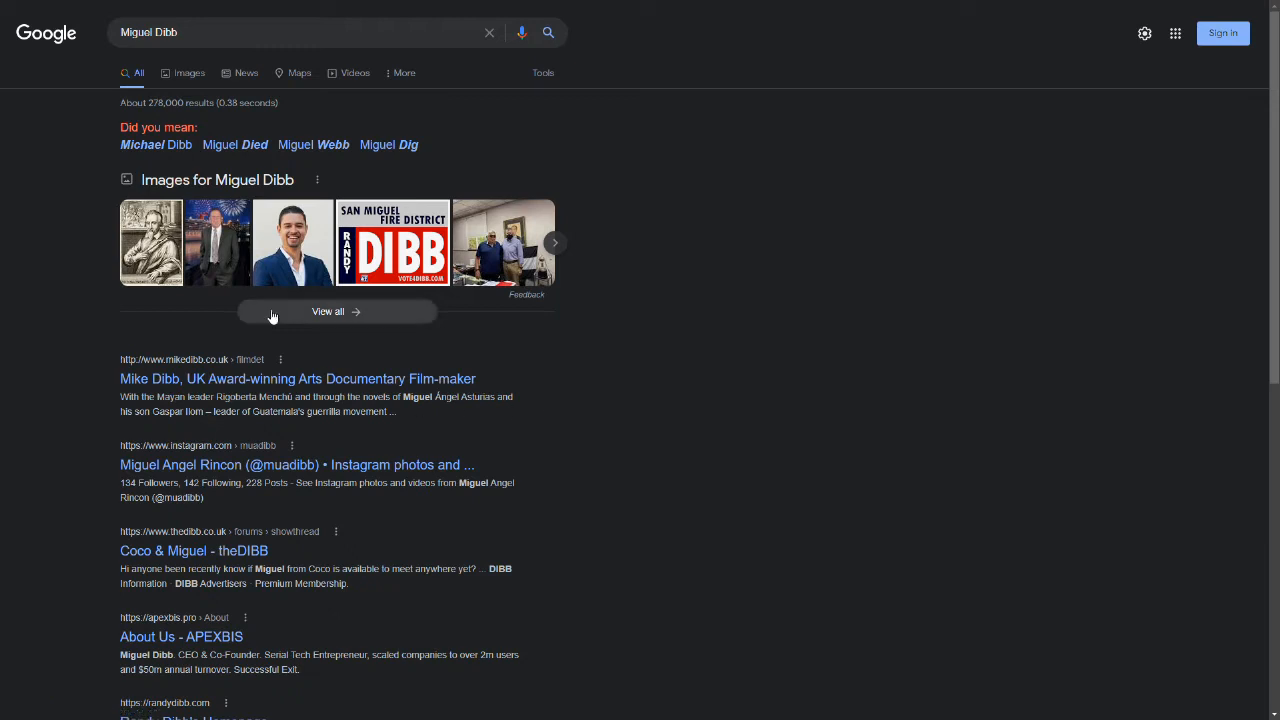
mouse_move(555, 343)
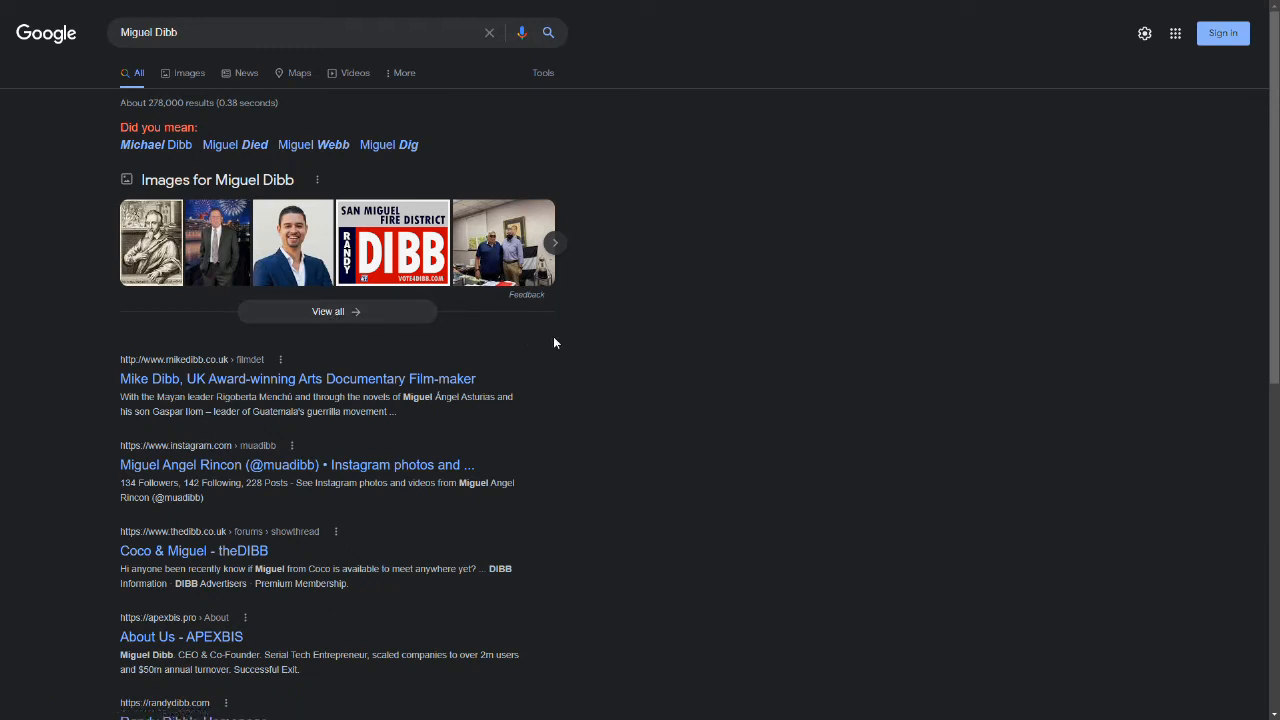
scroll(down, 3)
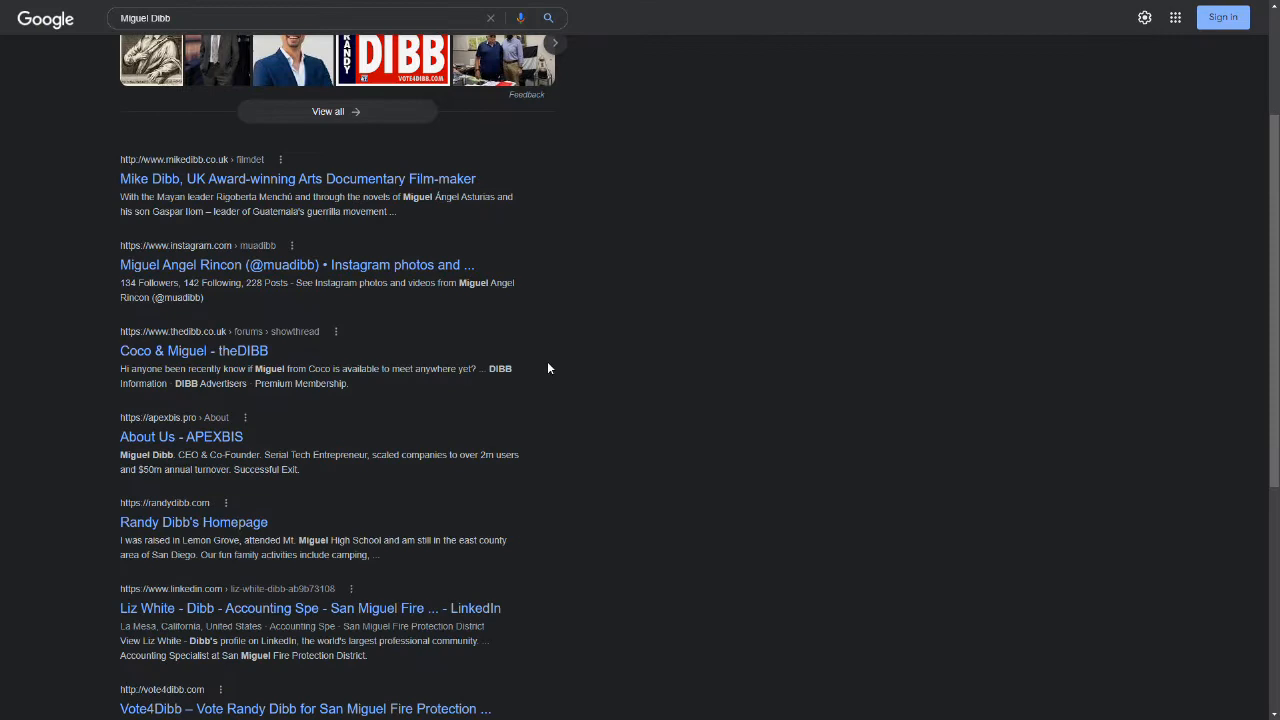
scroll(up, 3)
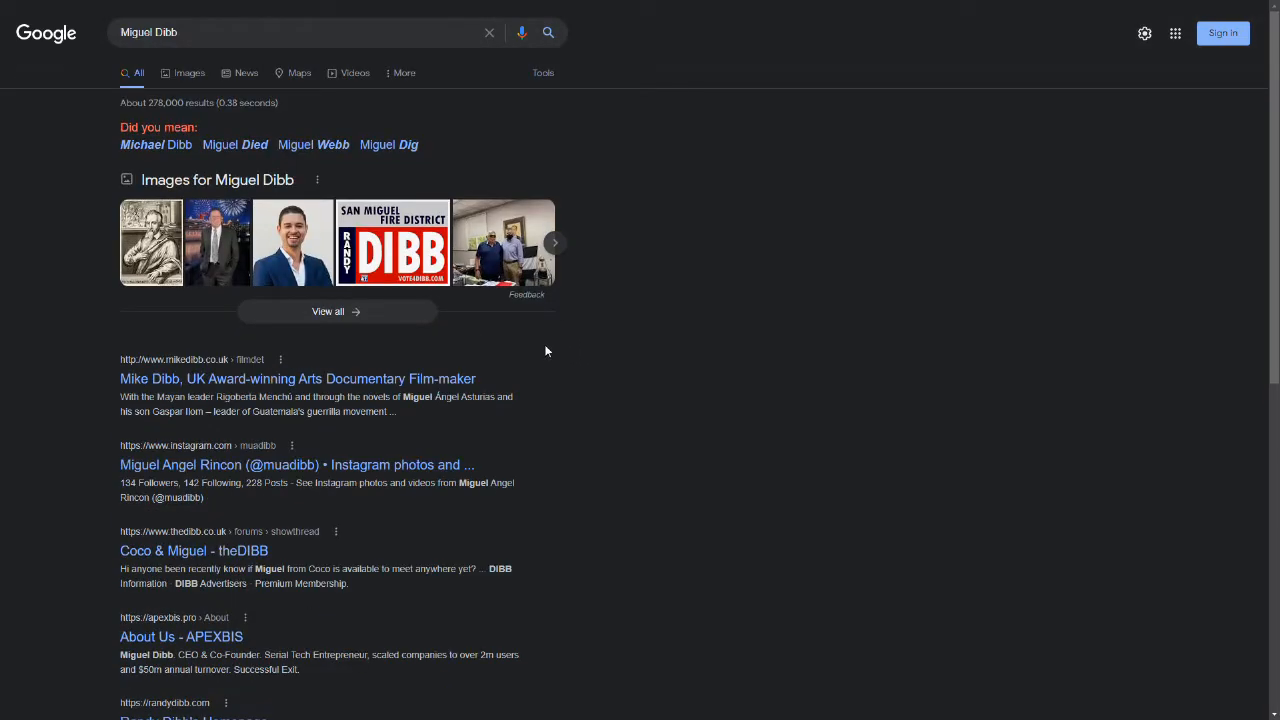
- Review the Optum finance director's LinkedIn profile from top to bottom and back
click(181, 636)
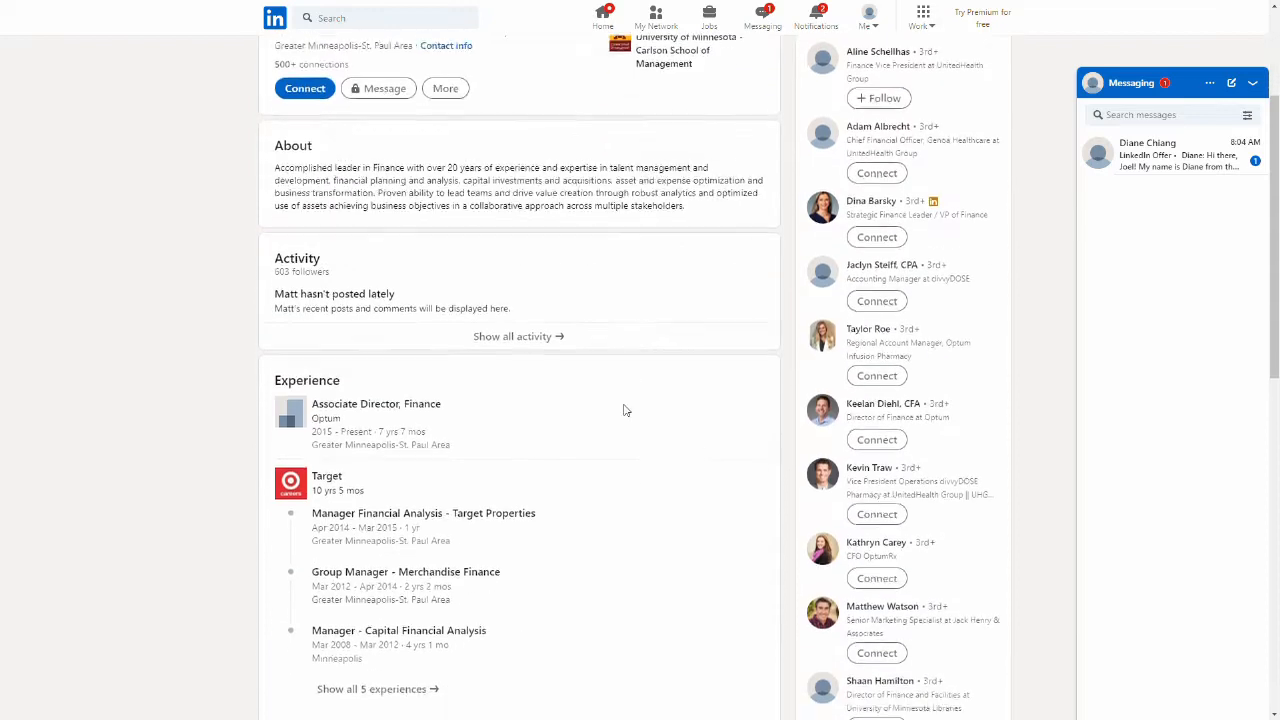
scroll(down, 3)
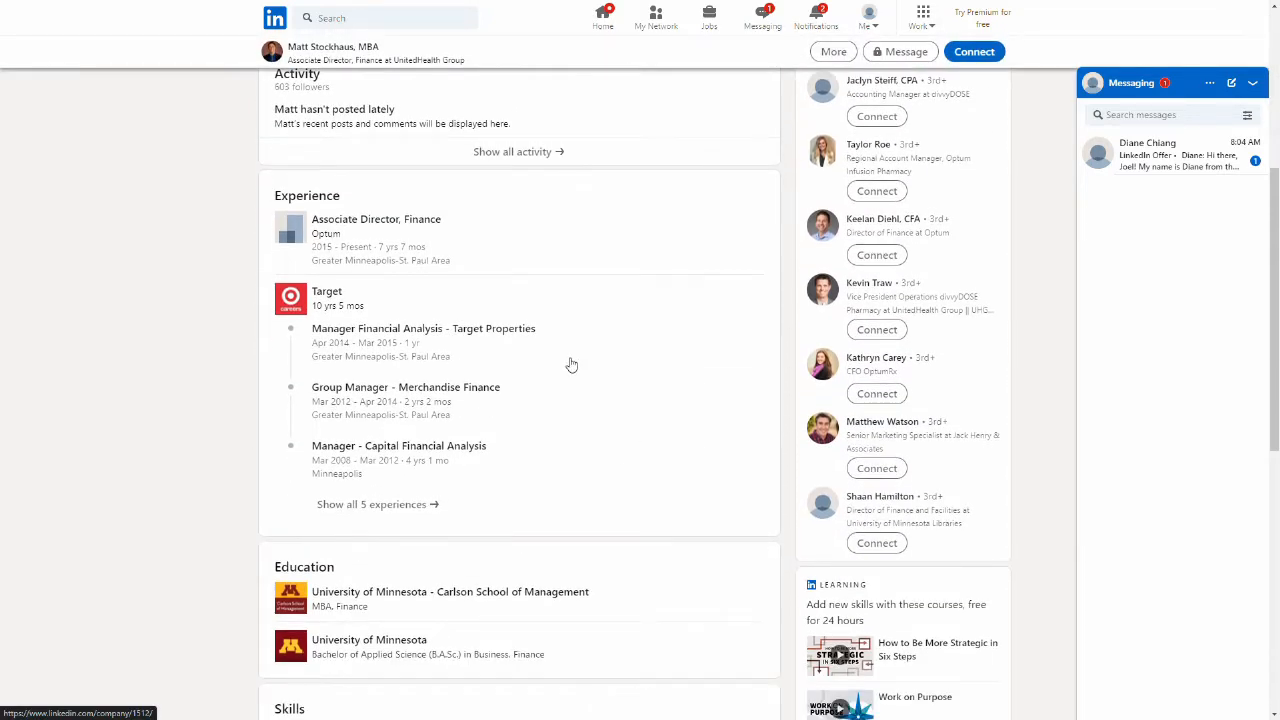
scroll(down, 3)
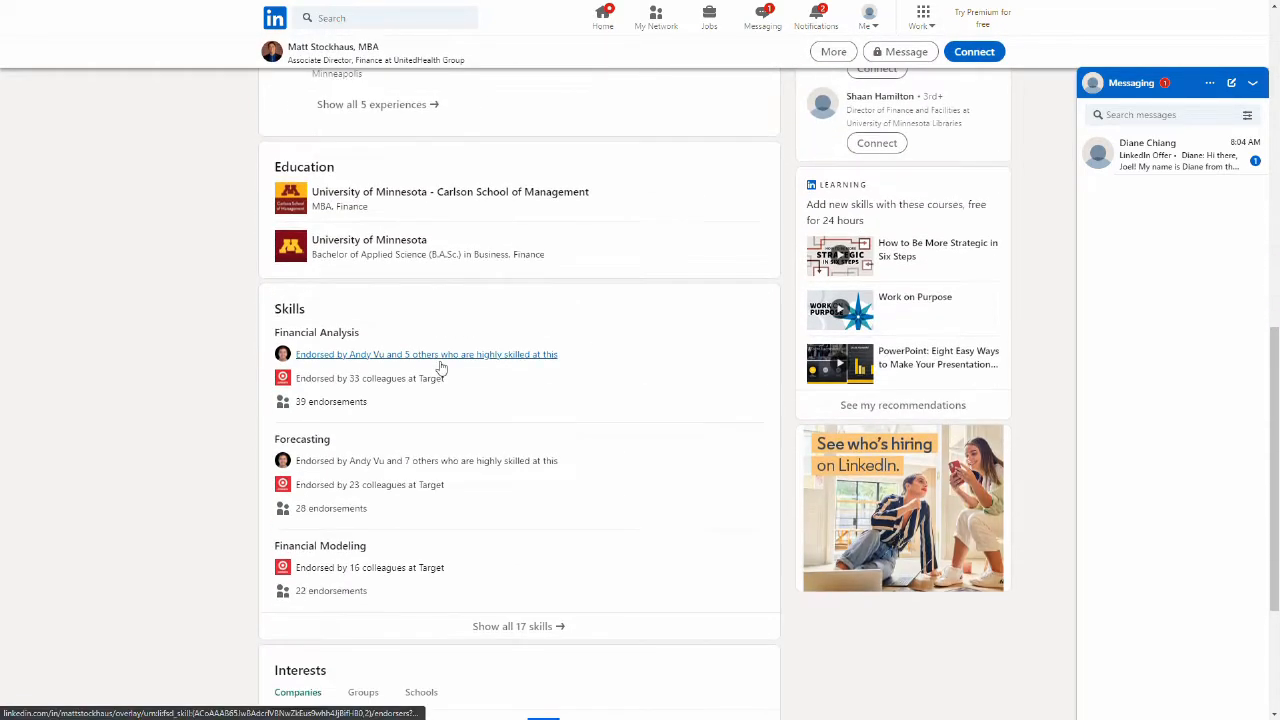
scroll(down, 3)
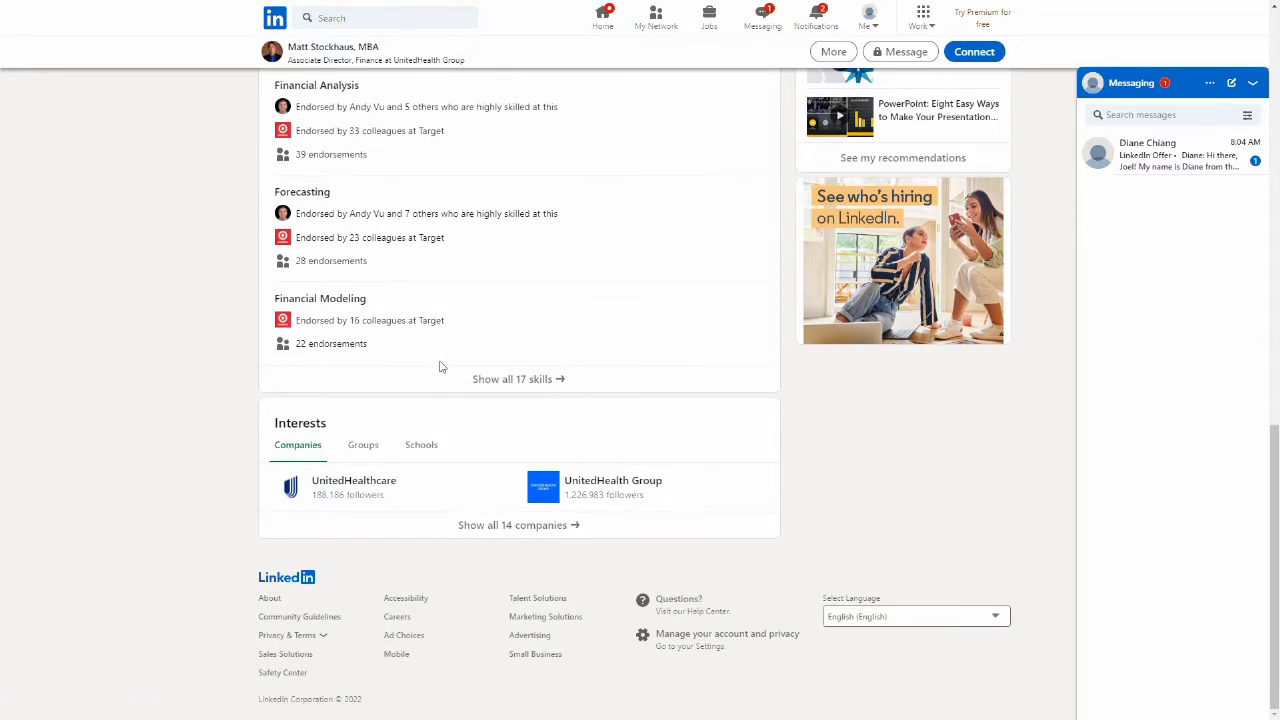
scroll(up, 3)
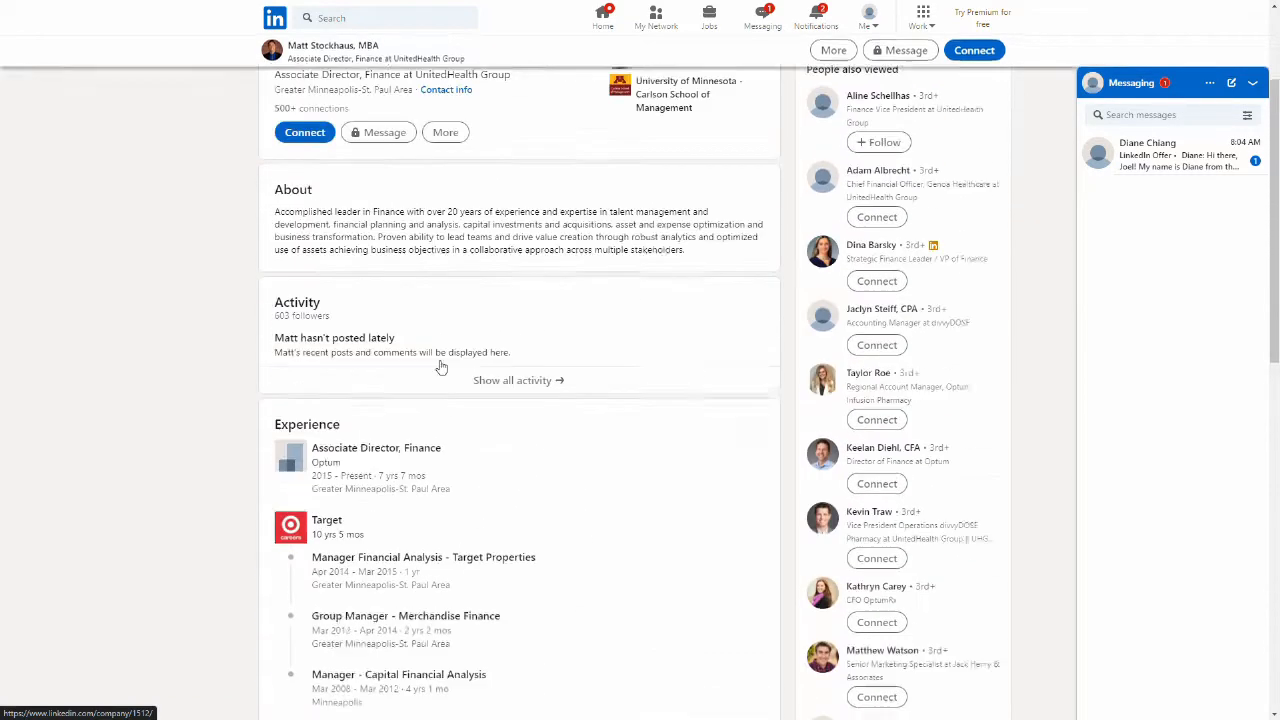
scroll(up, 3)
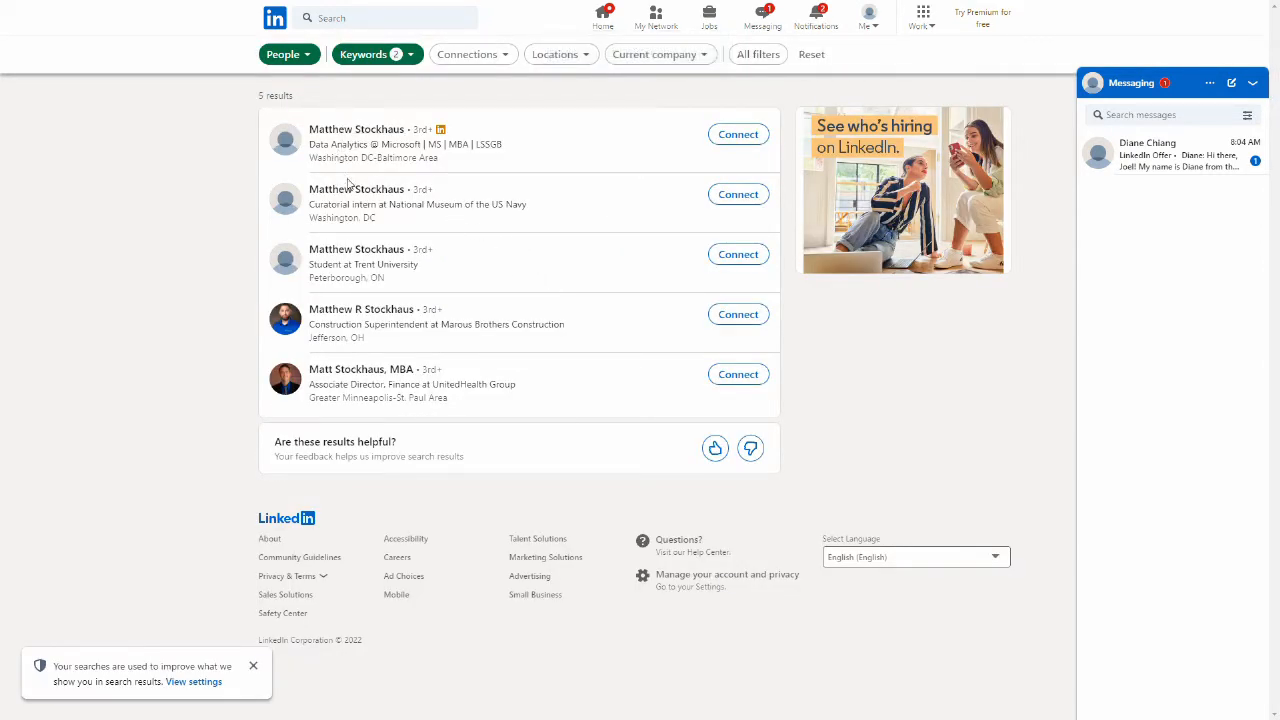
mouse_move(425, 161)
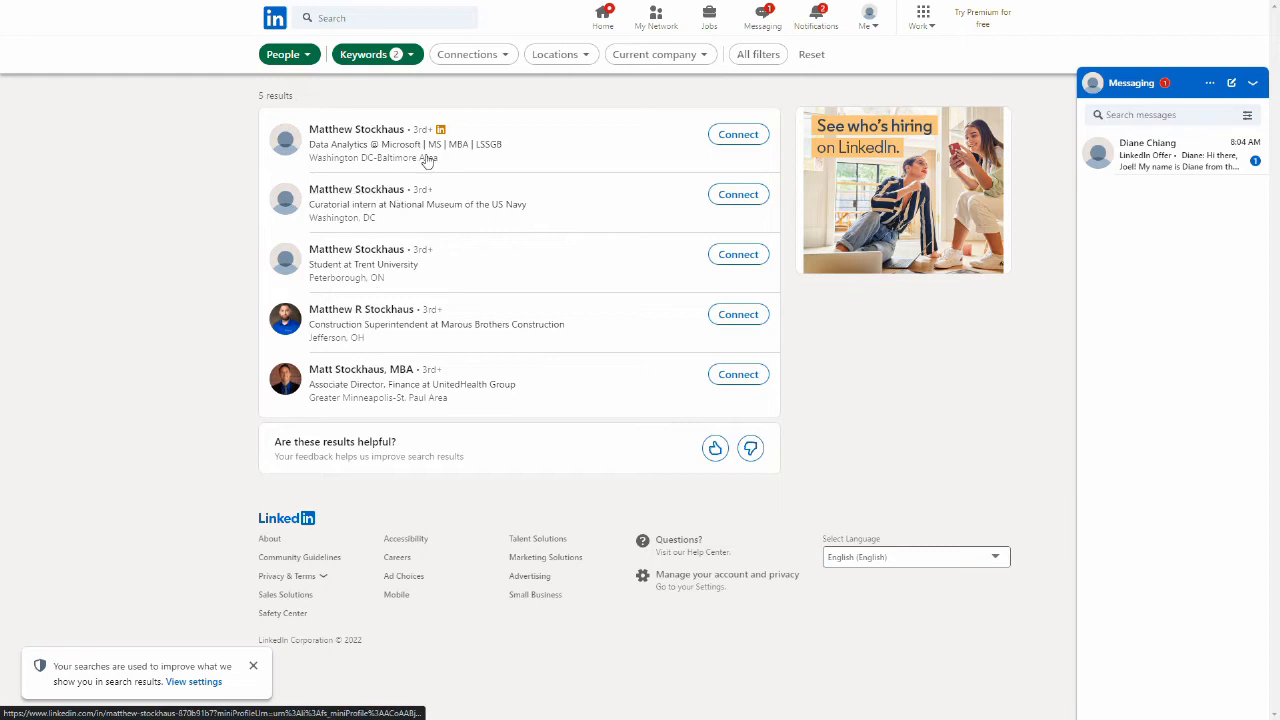
mouse_move(328, 207)
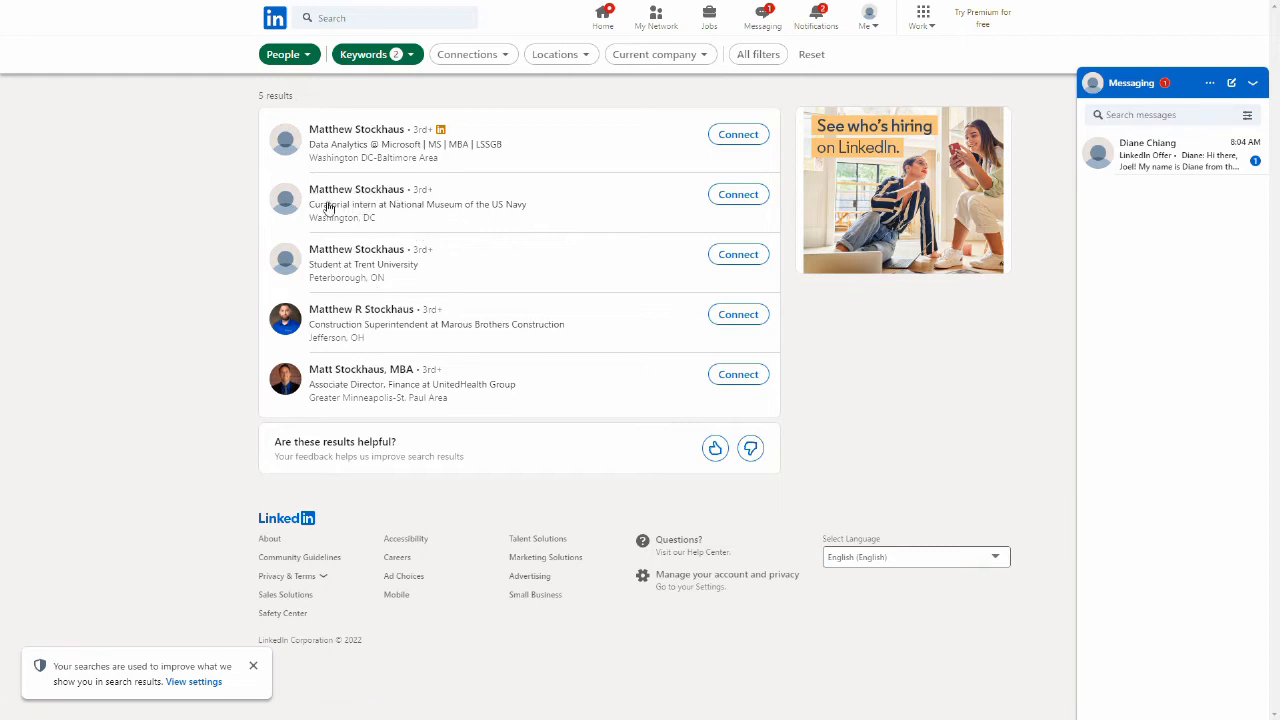
mouse_move(513, 213)
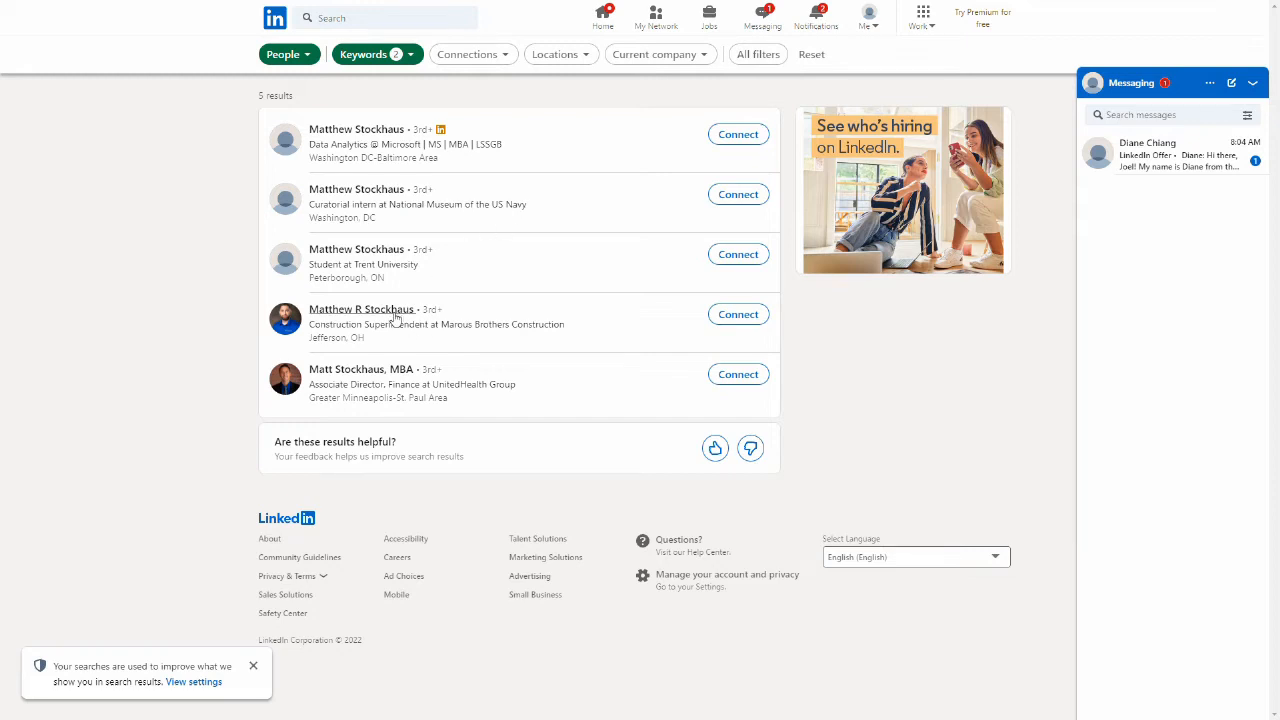
mouse_move(437, 338)
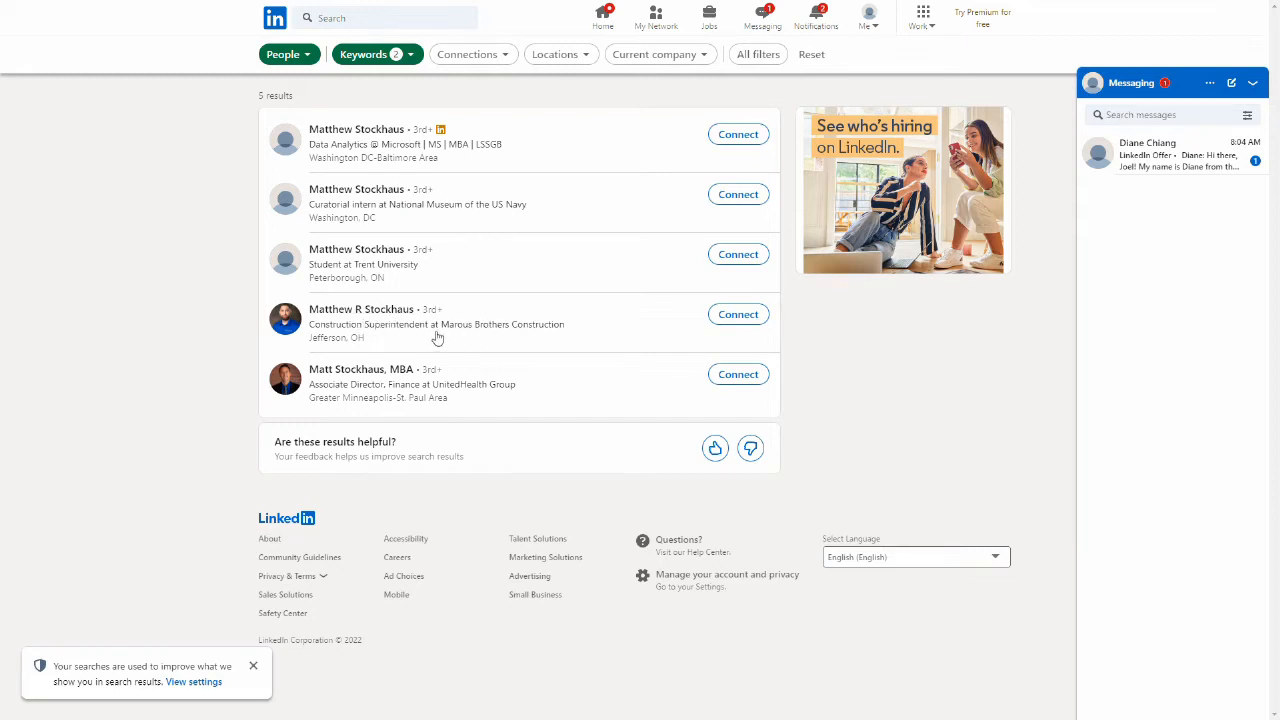
mouse_move(480, 393)
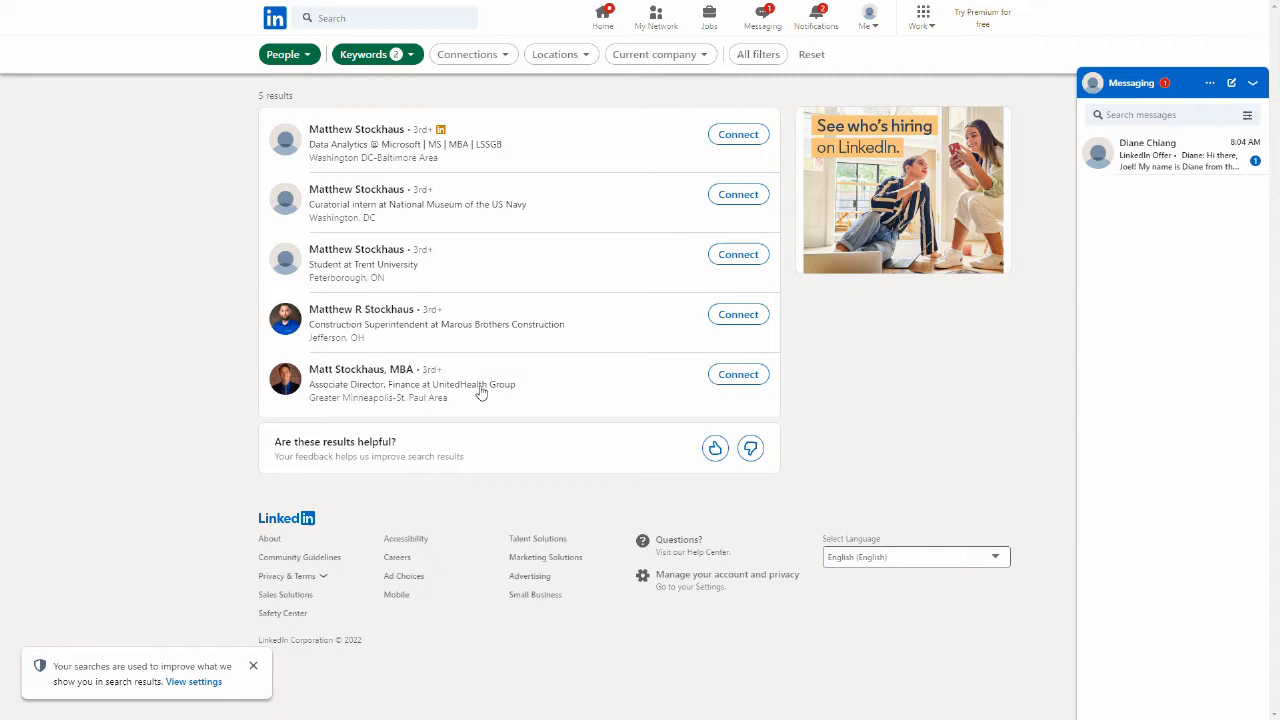
mouse_move(528, 279)
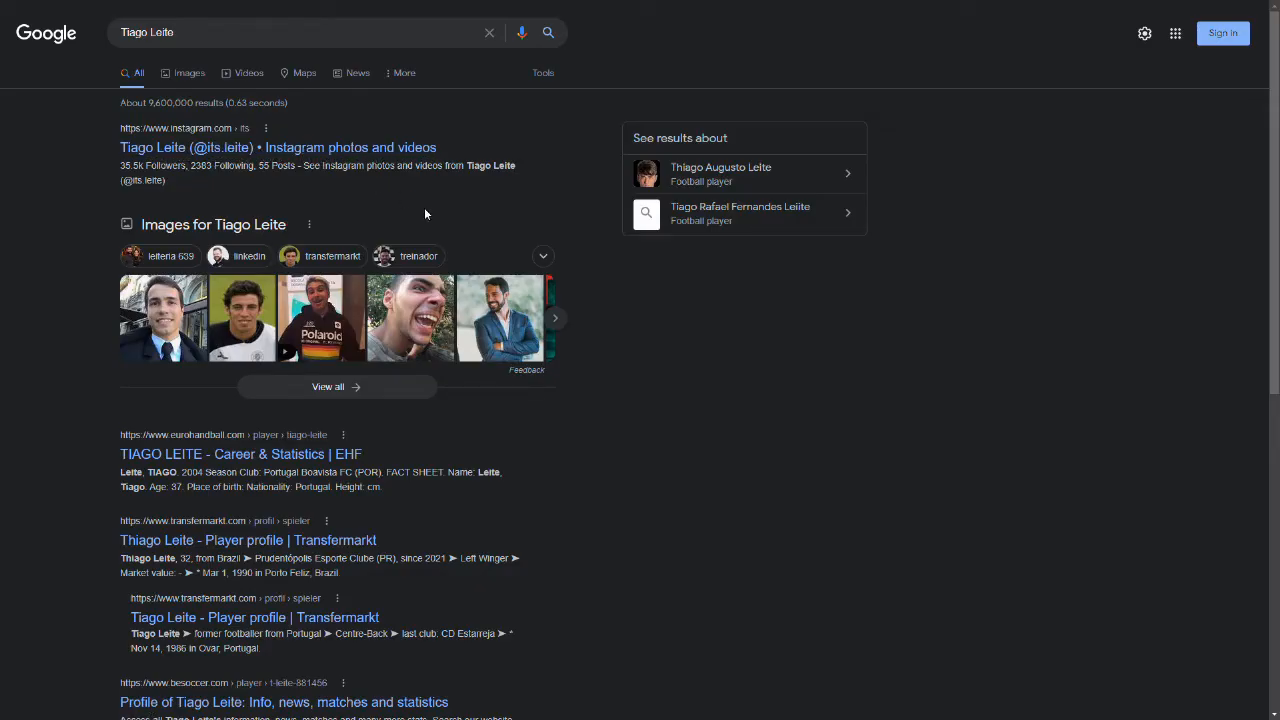
- Browse the Google results for Tiago Leite, which show mainly athletes
scroll(down, 3)
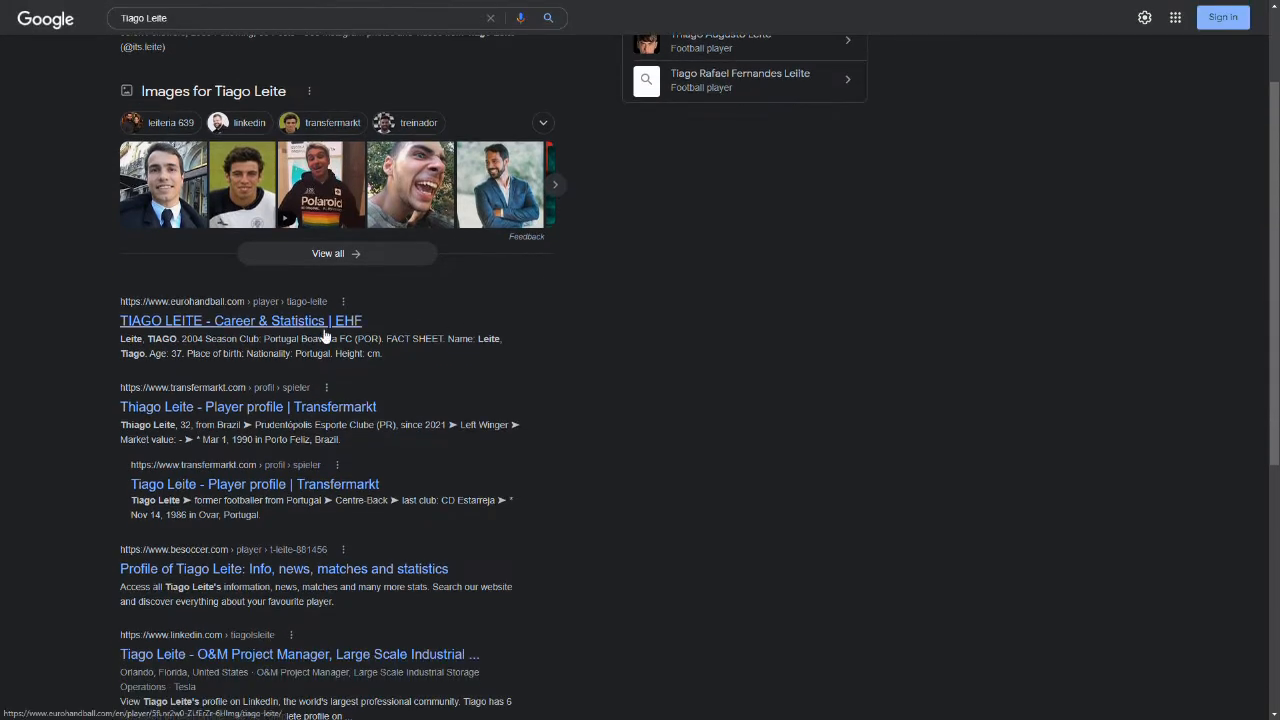
mouse_move(429, 344)
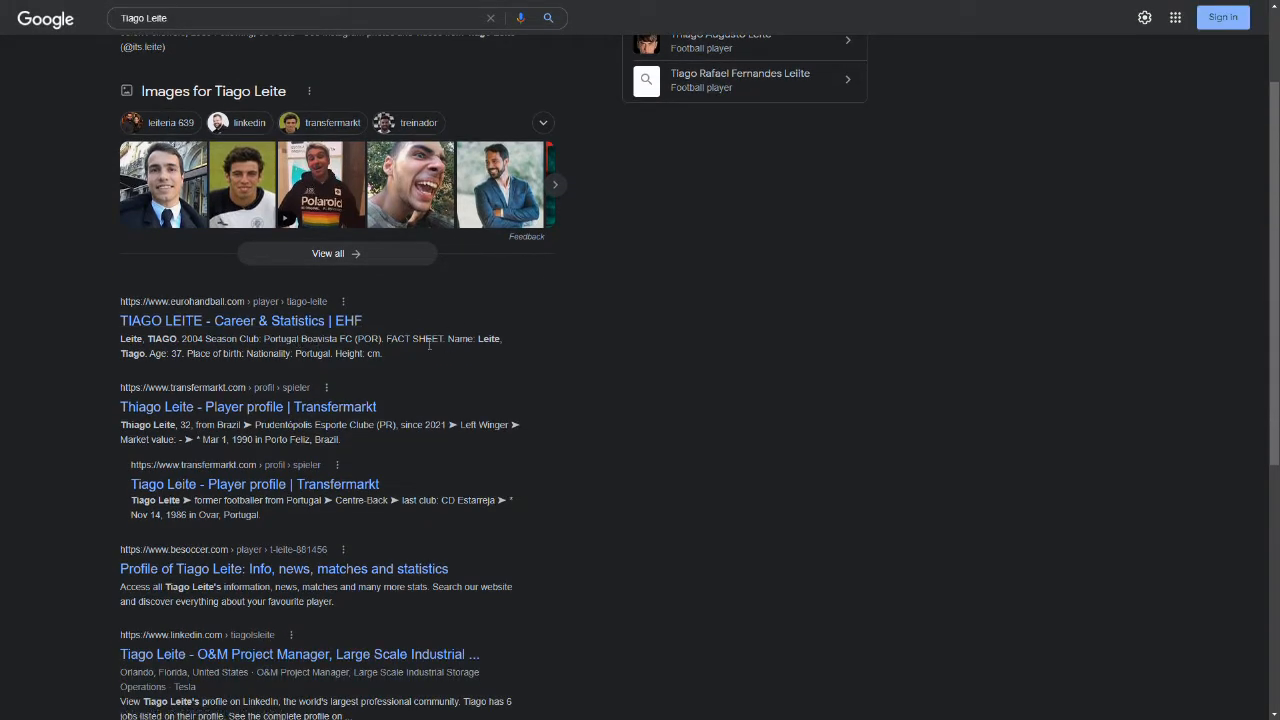
mouse_move(476, 388)
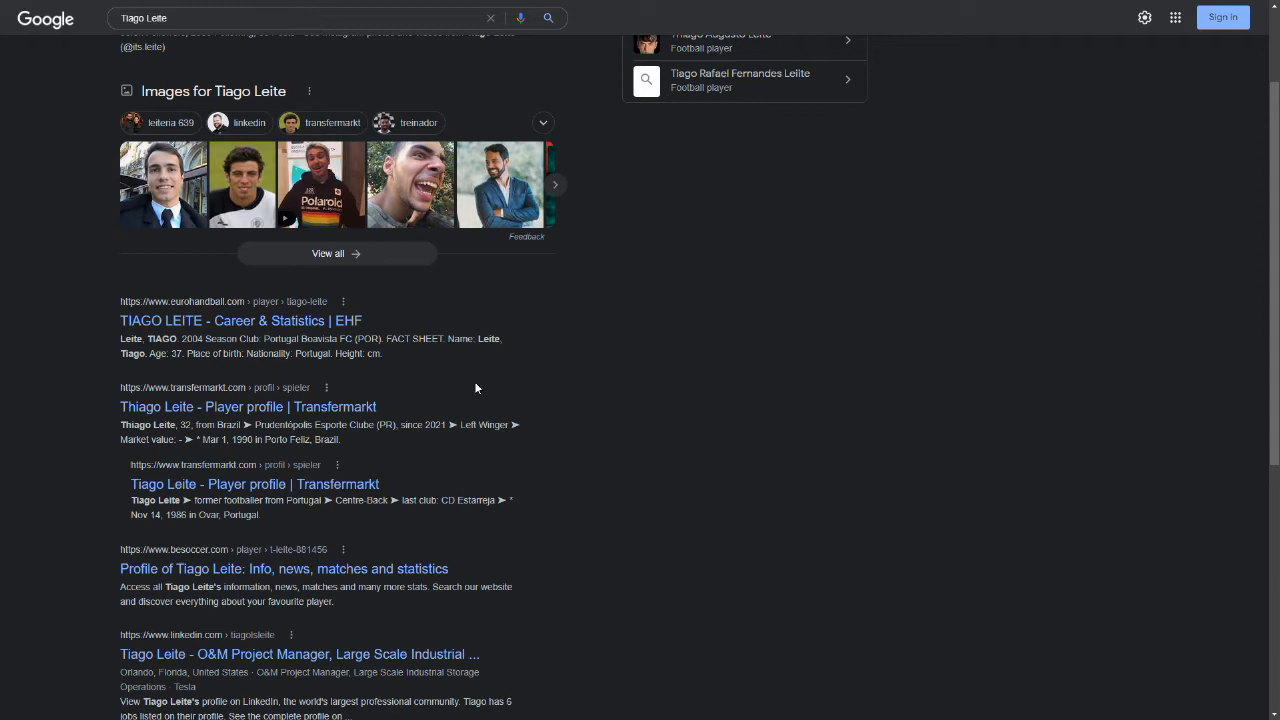
scroll(up, 3)
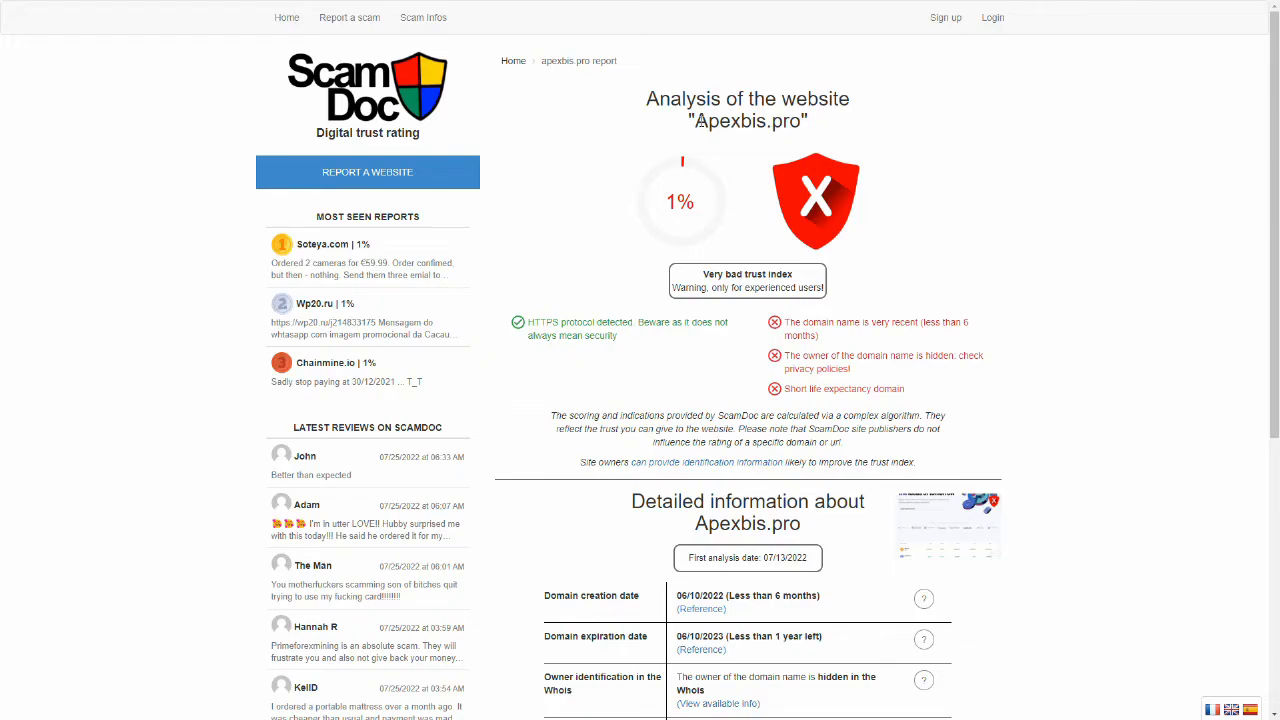
mouse_move(740, 362)
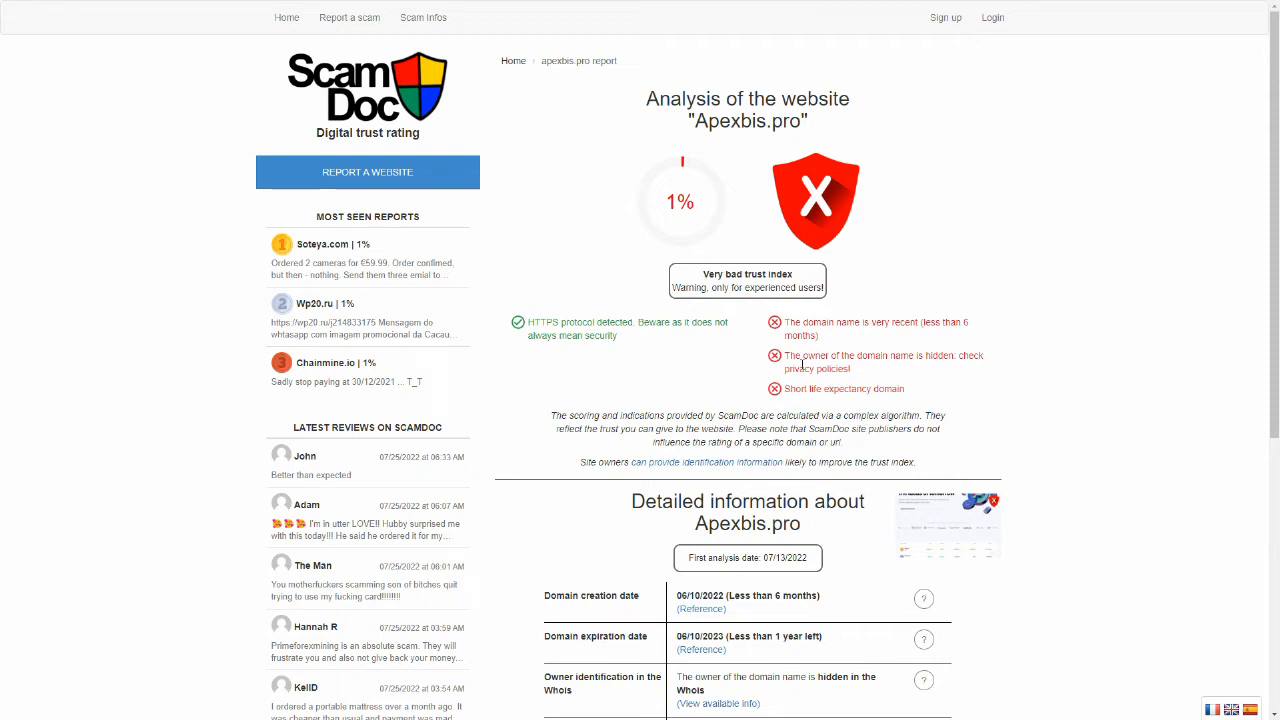
- Scroll the ScamDoc report for apexbis.pro to its 1% trust rating and warnings
scroll(down, 3)
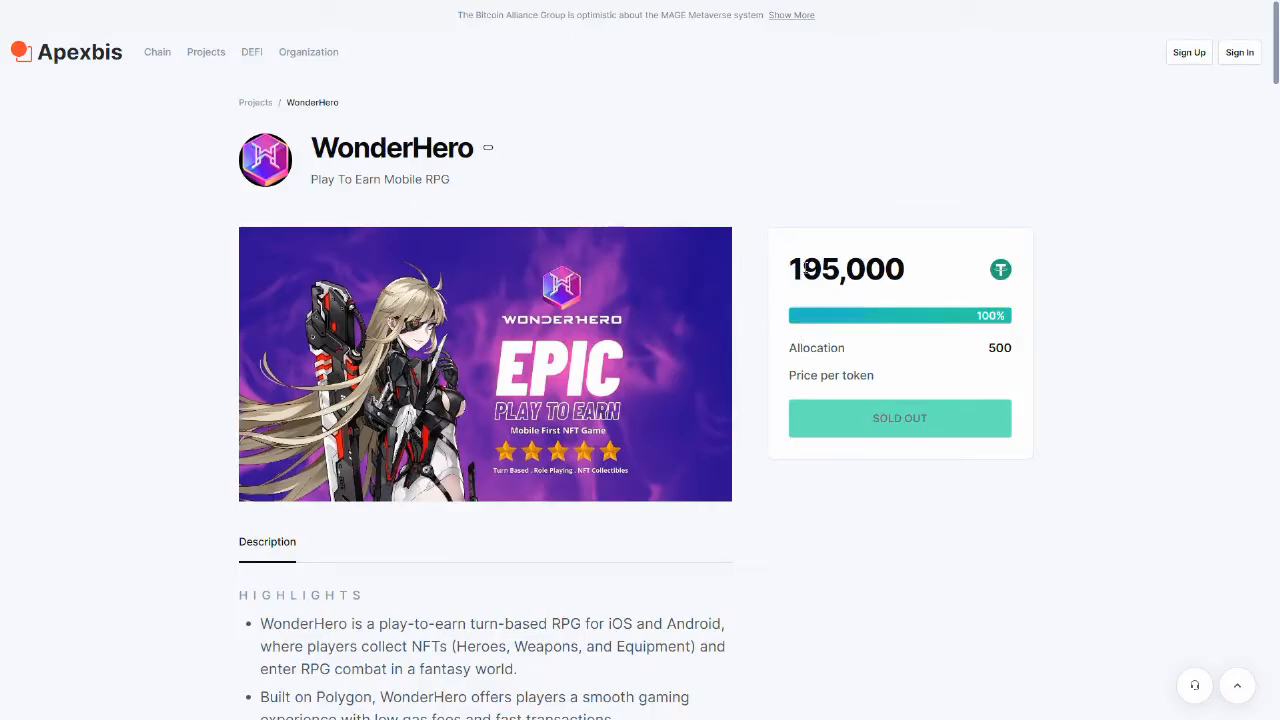
- Highlight the 195,000 raised figure and read down through the WonderHero team section
double_click(846, 269)
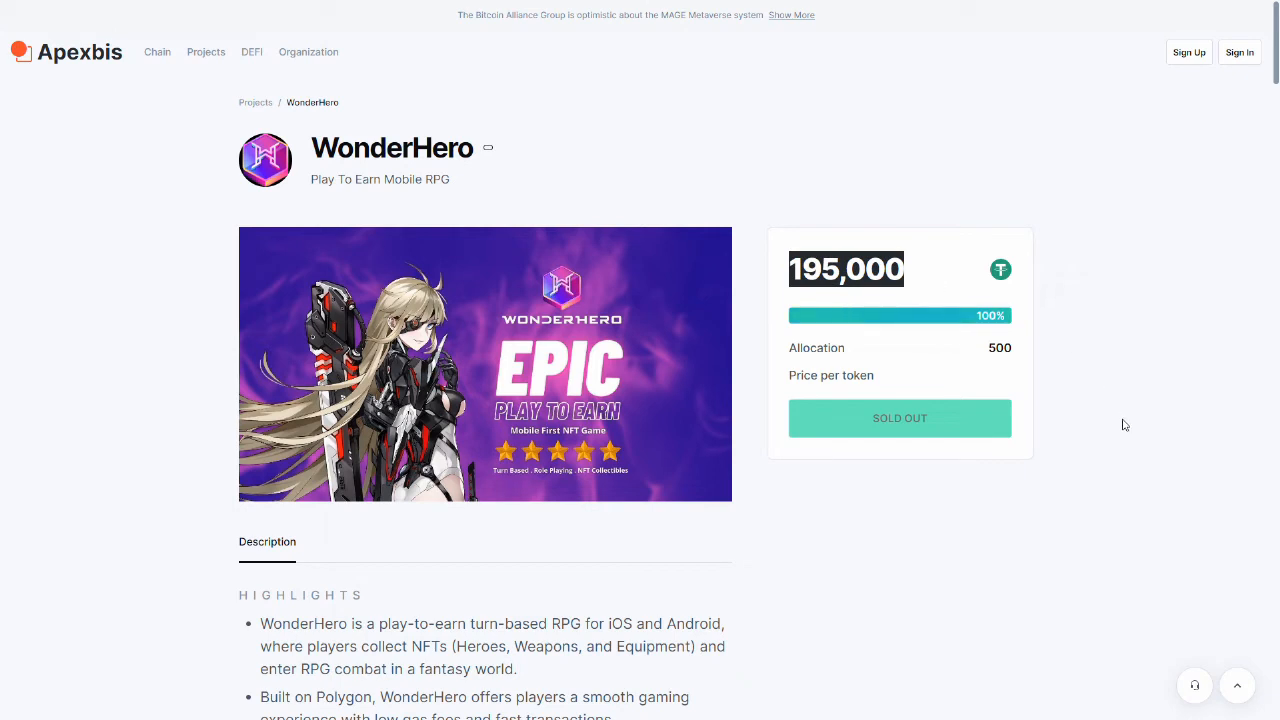
scroll(down, 3)
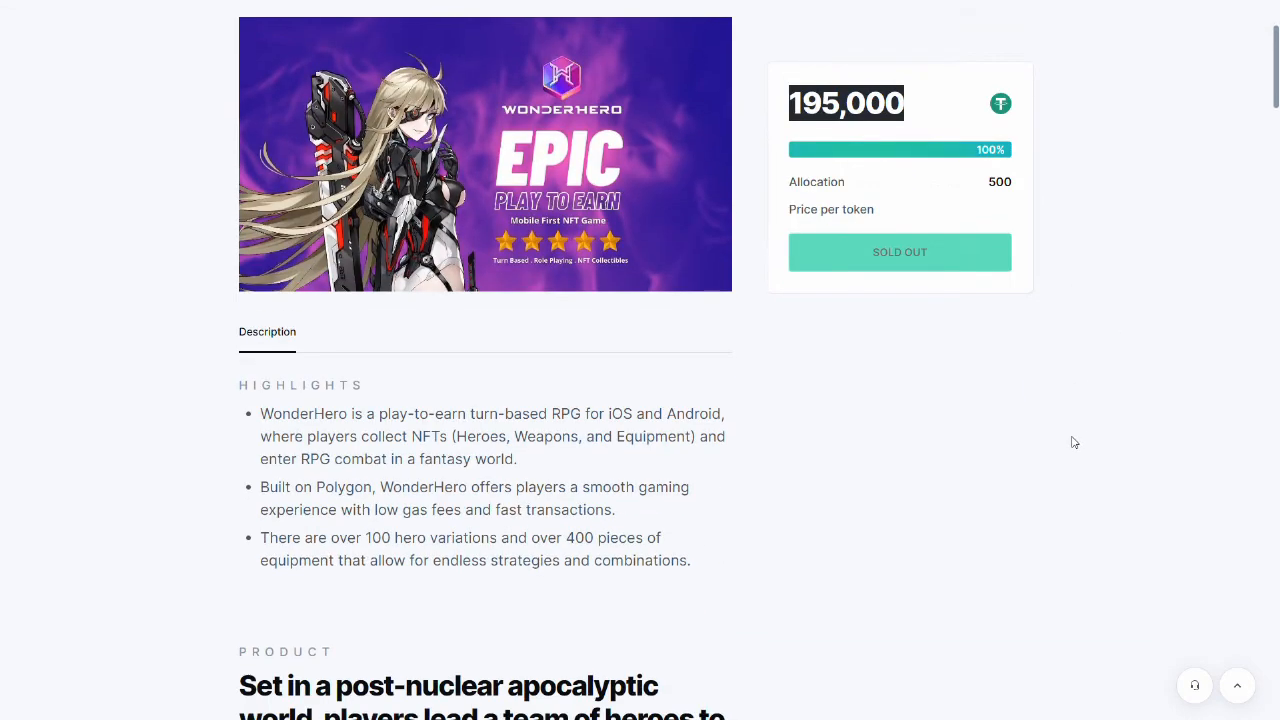
scroll(down, 3)
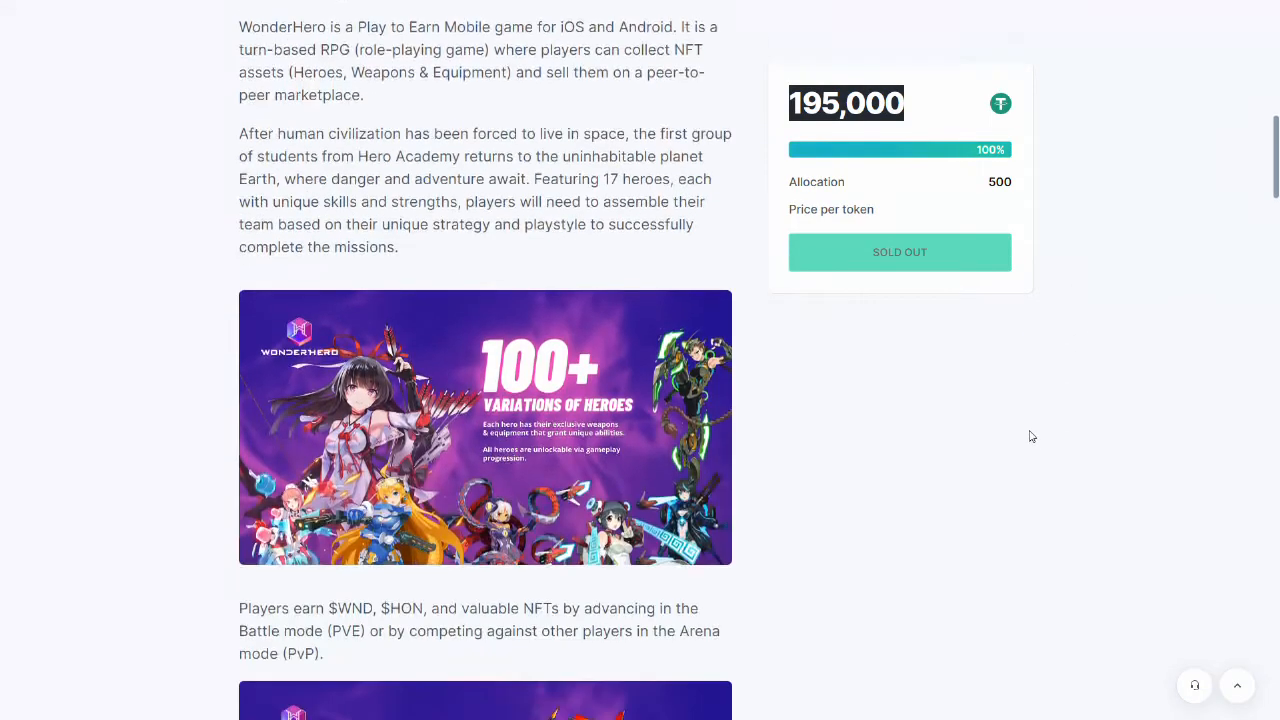
scroll(down, 3)
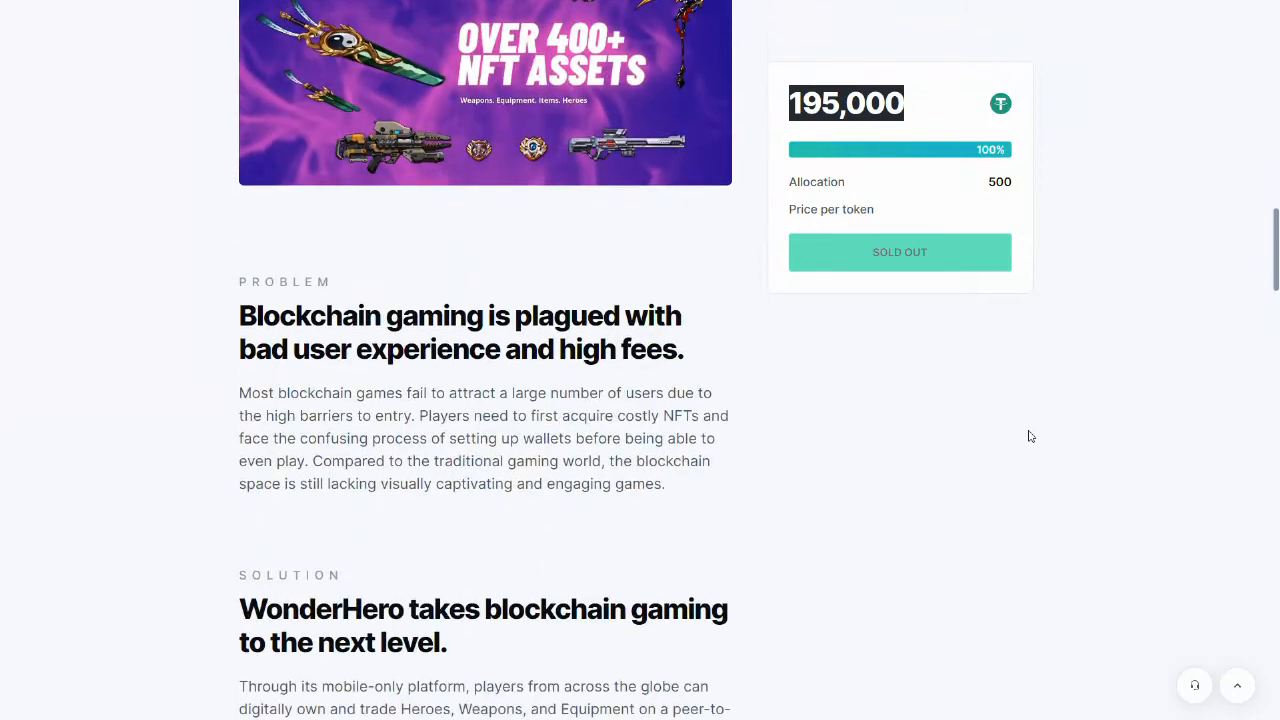
scroll(down, 3)
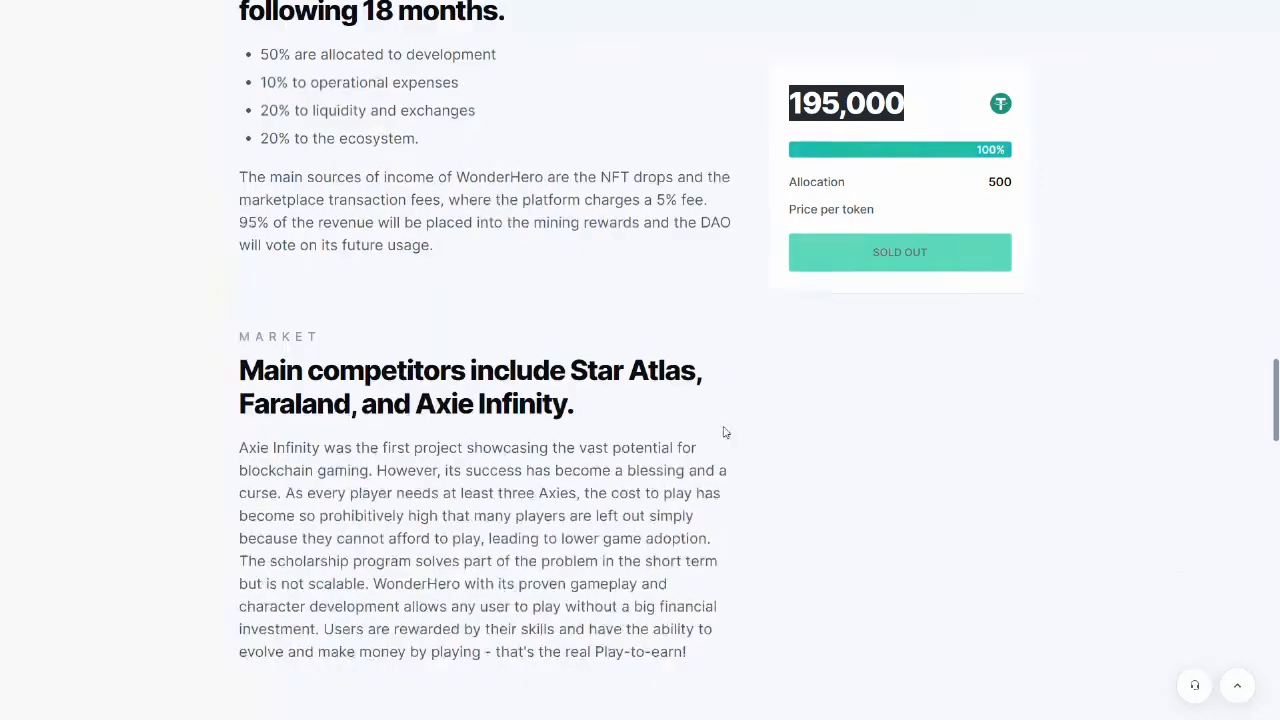
scroll(down, 3)
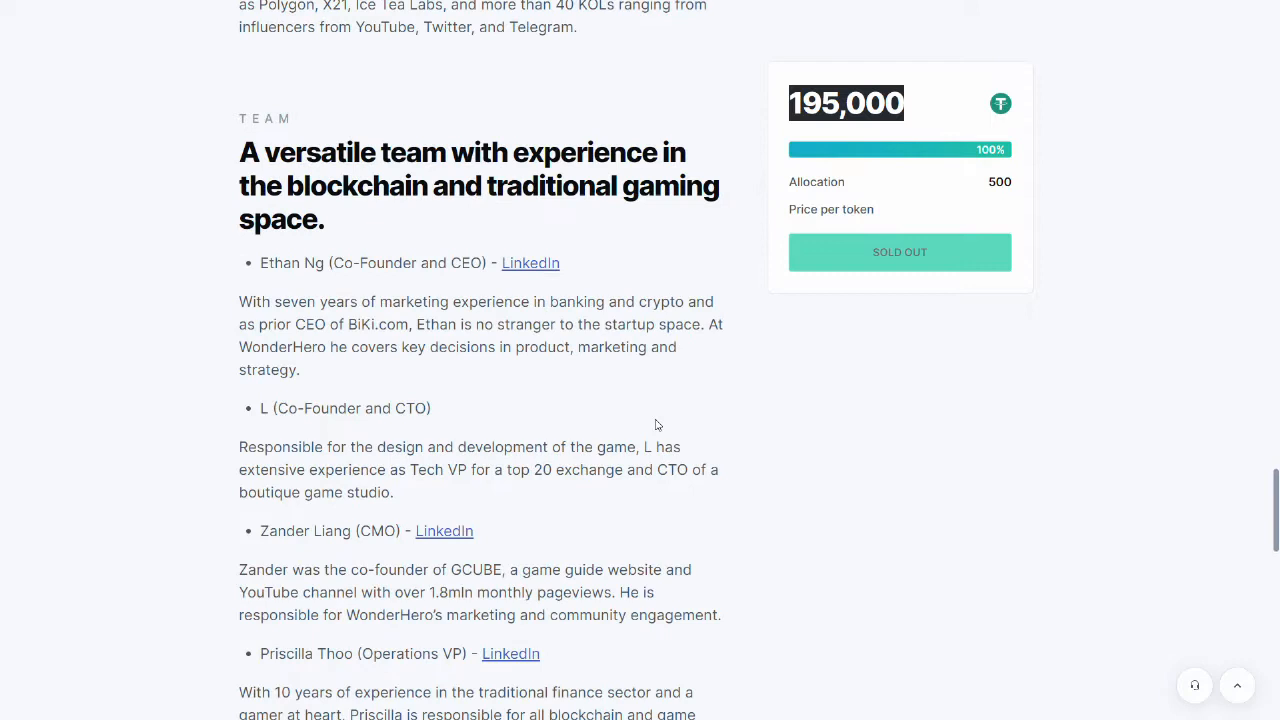
scroll(down, 3)
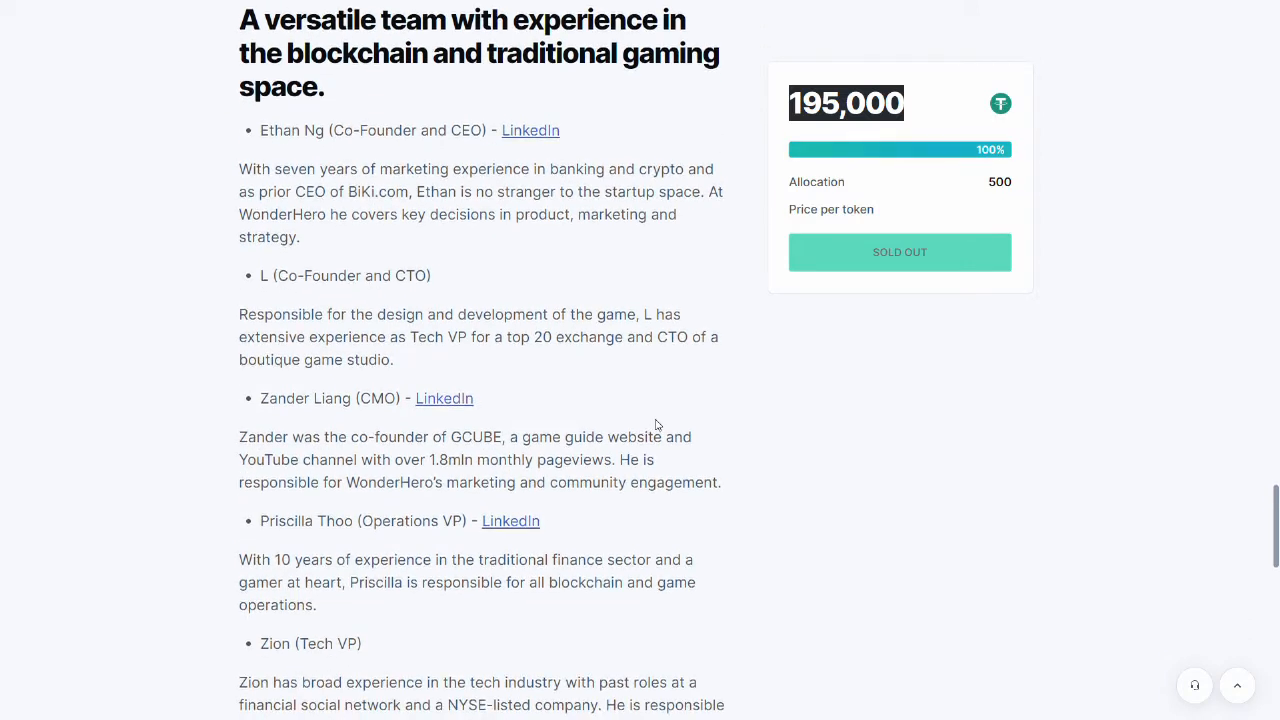
scroll(up, 3)
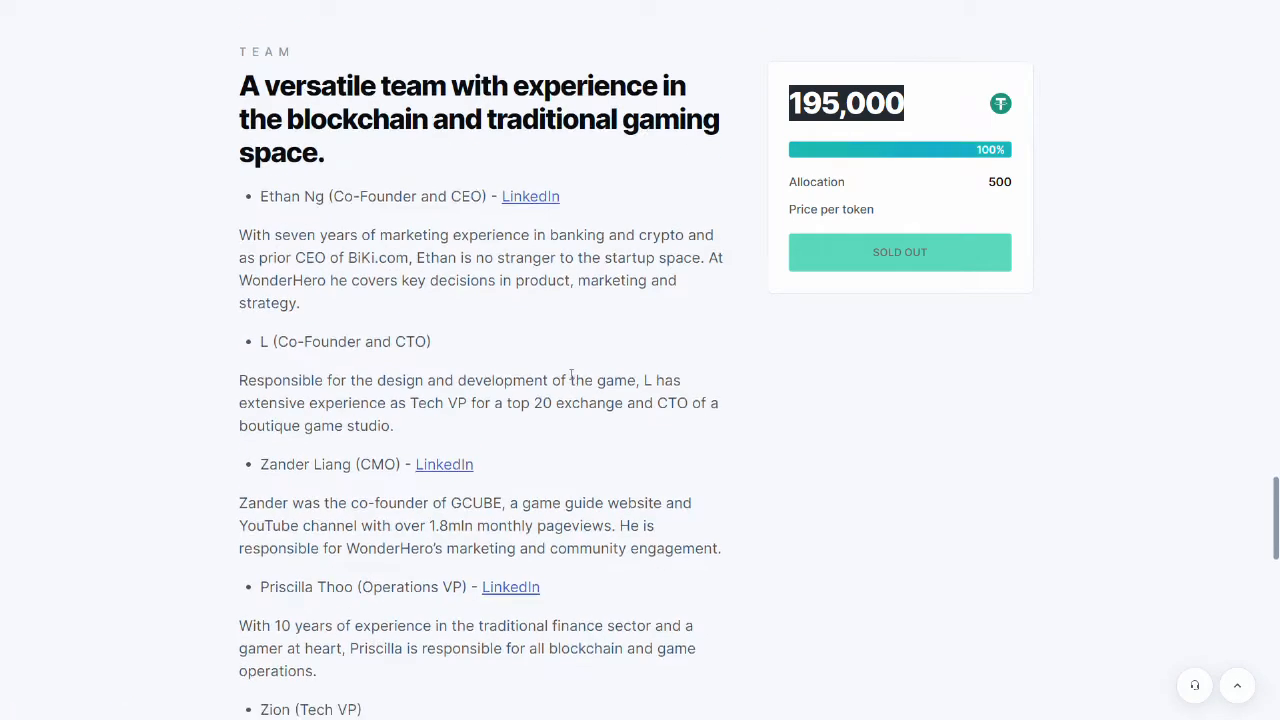
- Continue down the WonderHero project page through its tokenomics and token utility sections
scroll(down, 3)
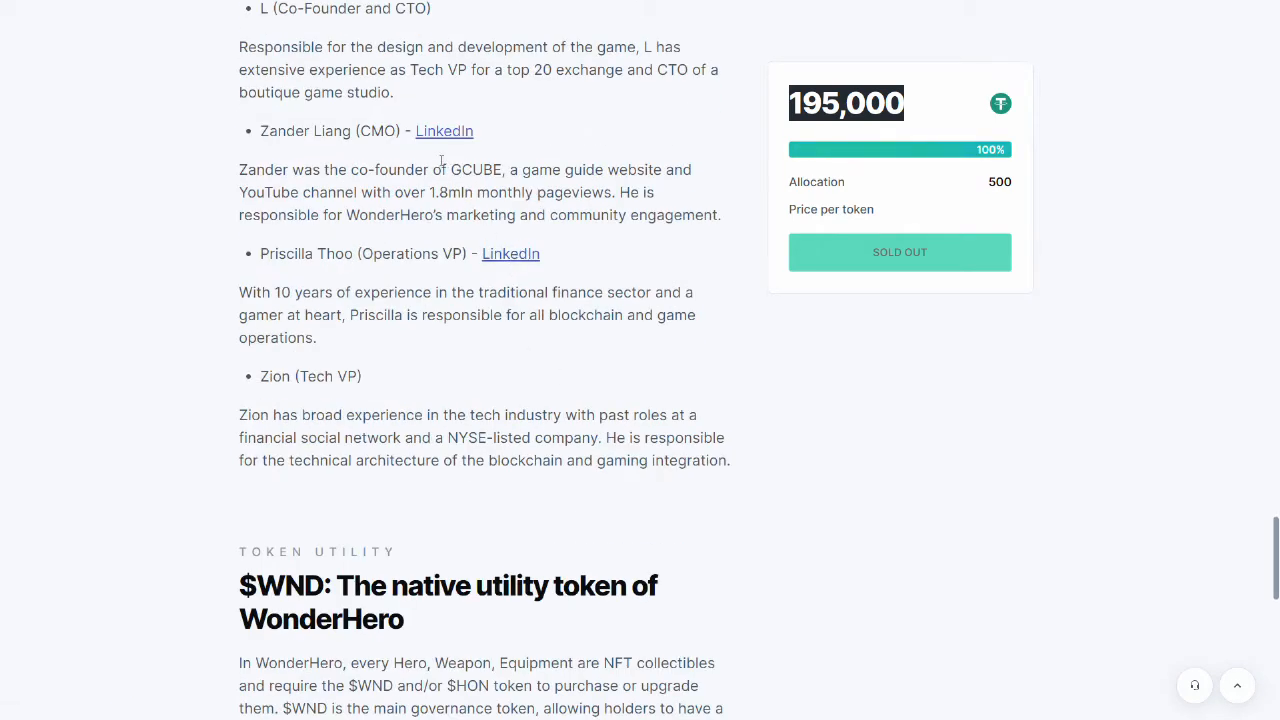
scroll(down, 3)
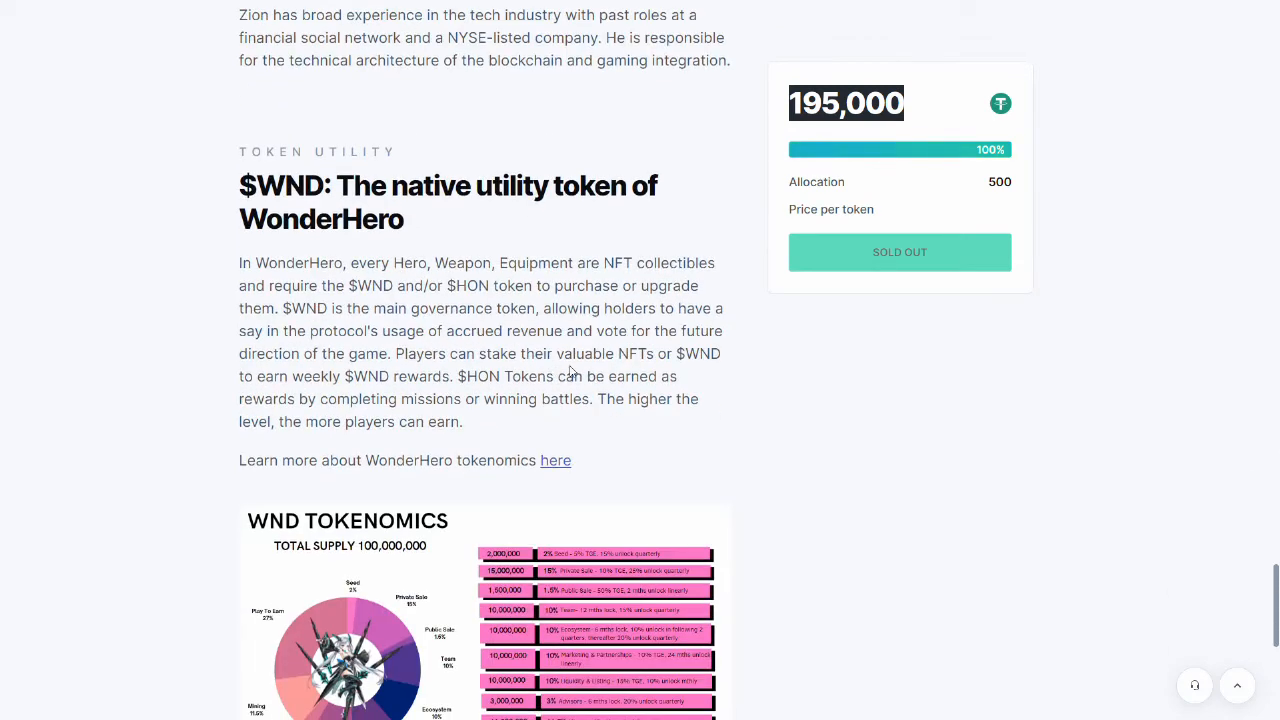
scroll(down, 3)
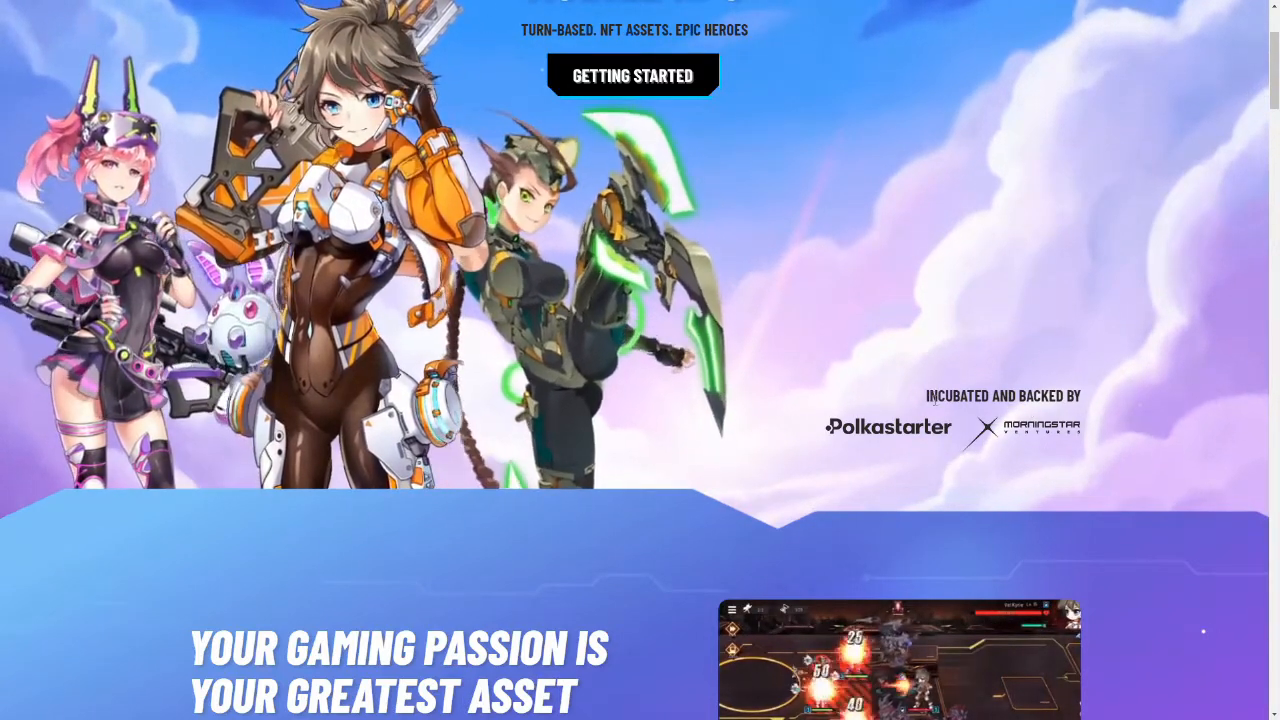
- Scroll the WonderHero game site through its story chapters to the Featured On section
scroll(down, 3)
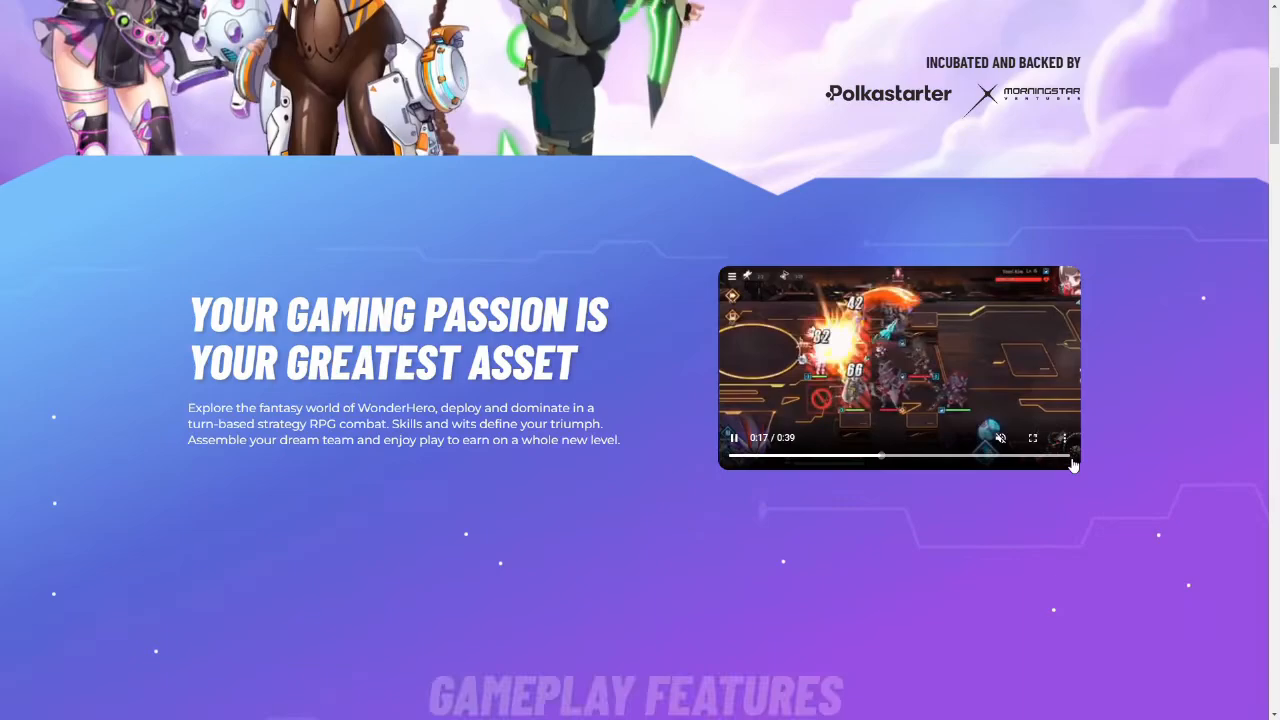
scroll(down, 3)
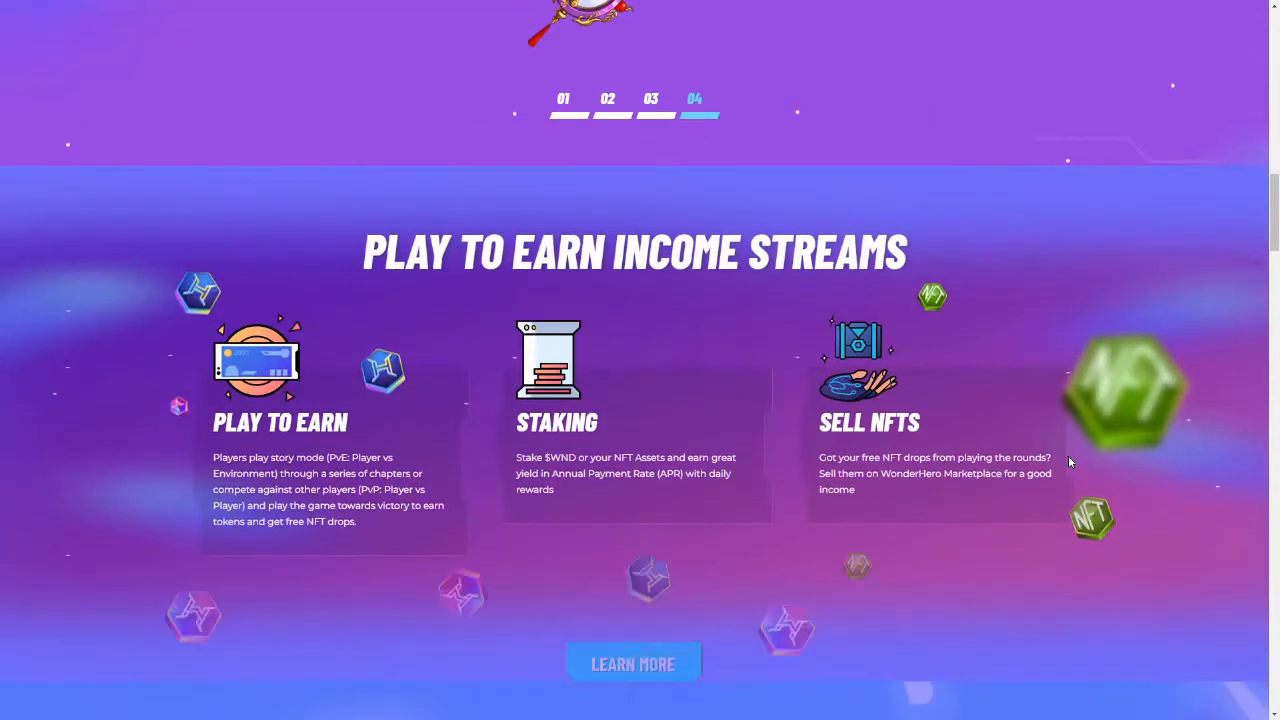
scroll(down, 3)
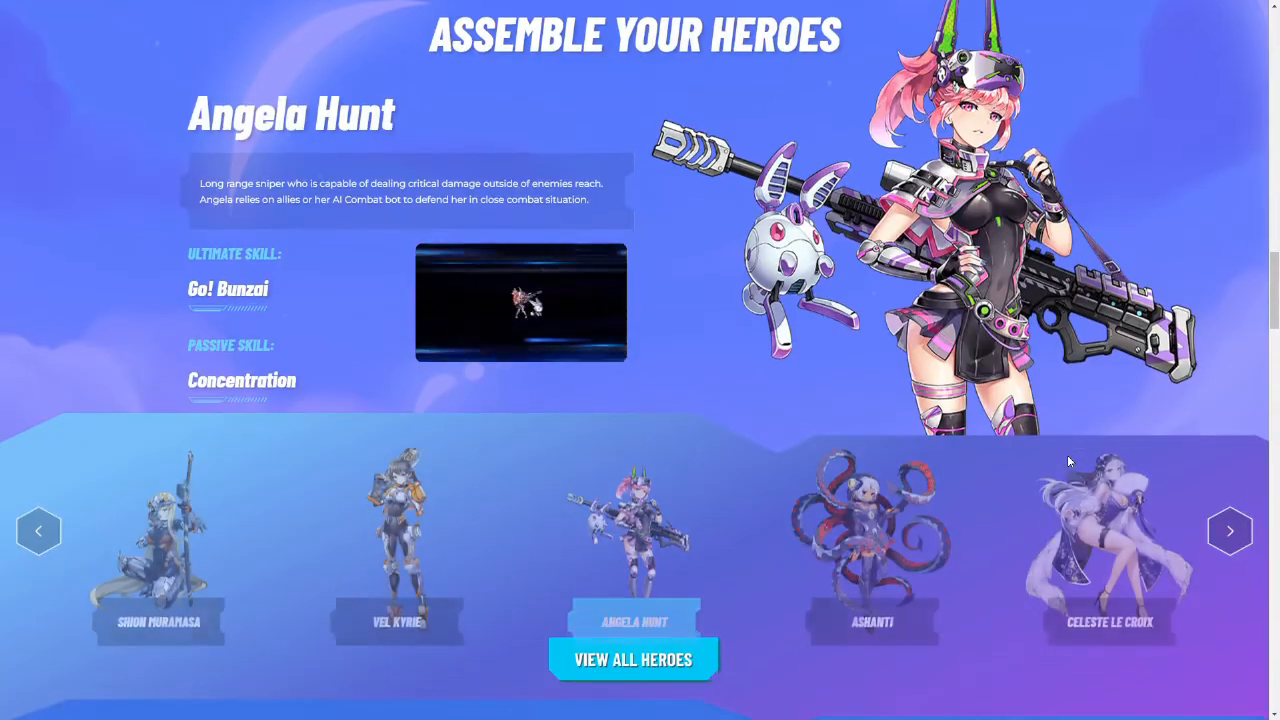
scroll(down, 3)
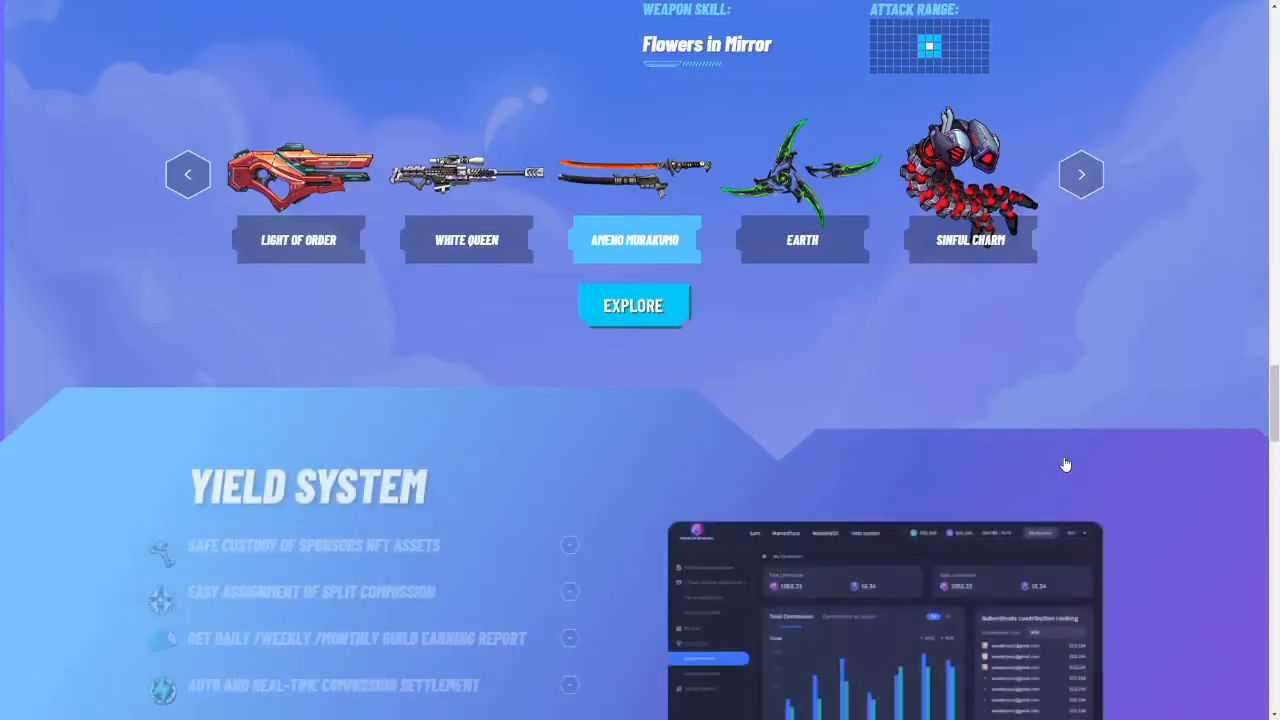
scroll(down, 3)
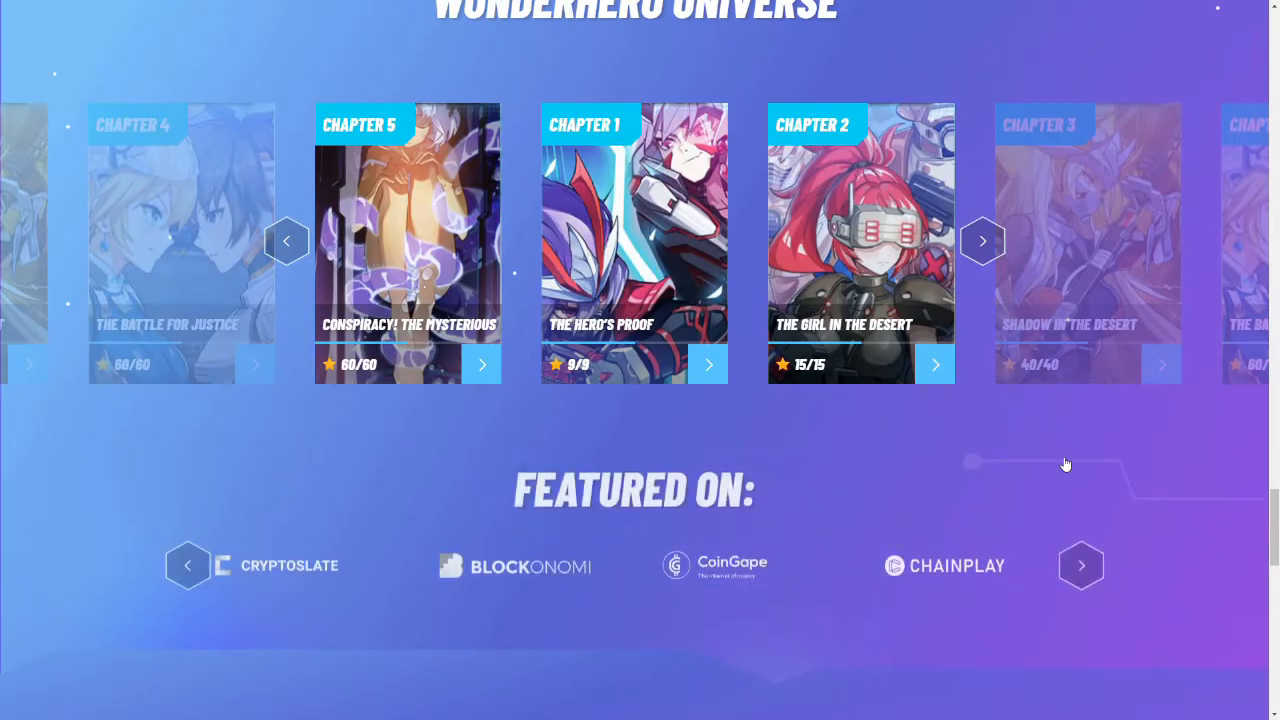
scroll(down, 3)
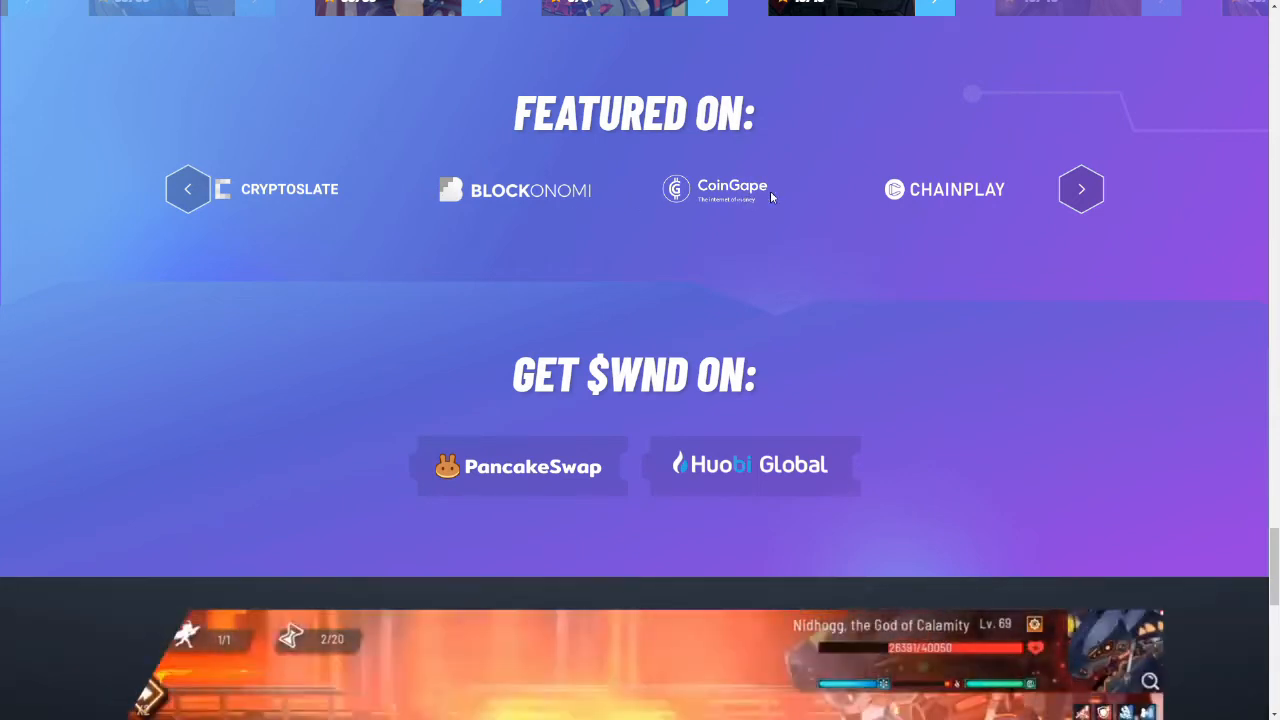
- Cycle the Featured On carousel through all outlets, then continue to Get $WND On and the footer
click(1081, 189)
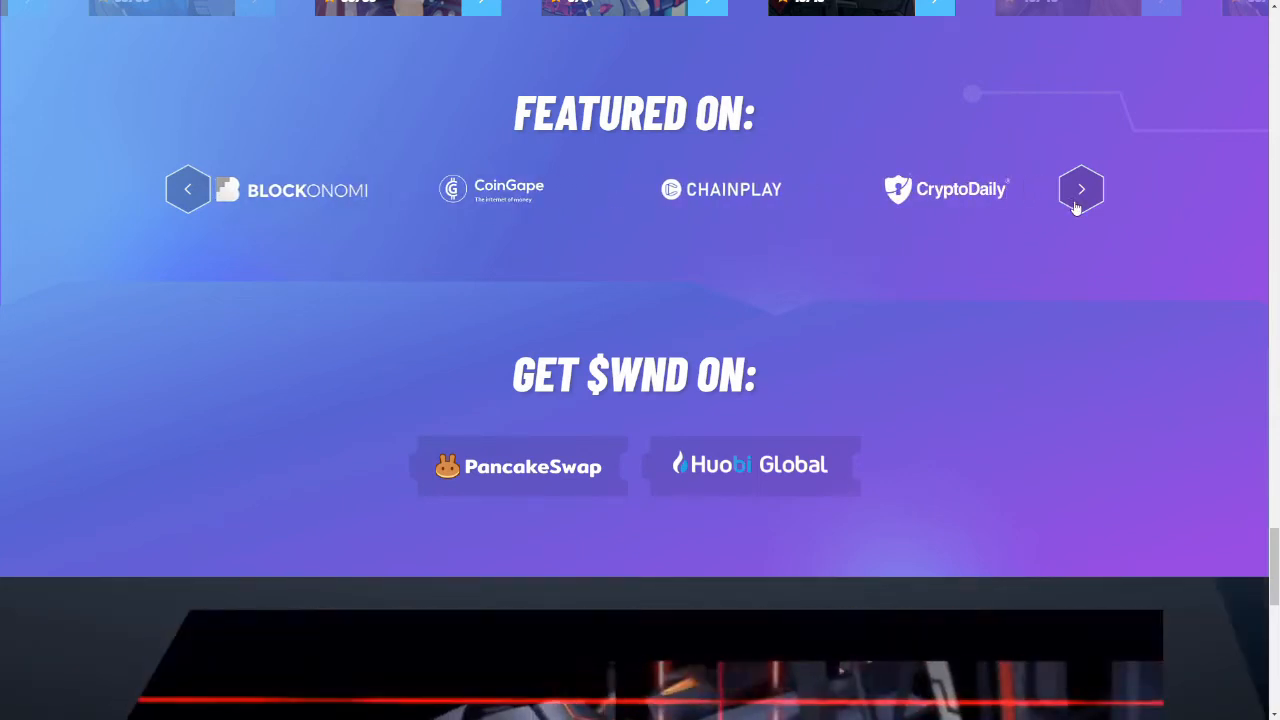
click(1080, 189)
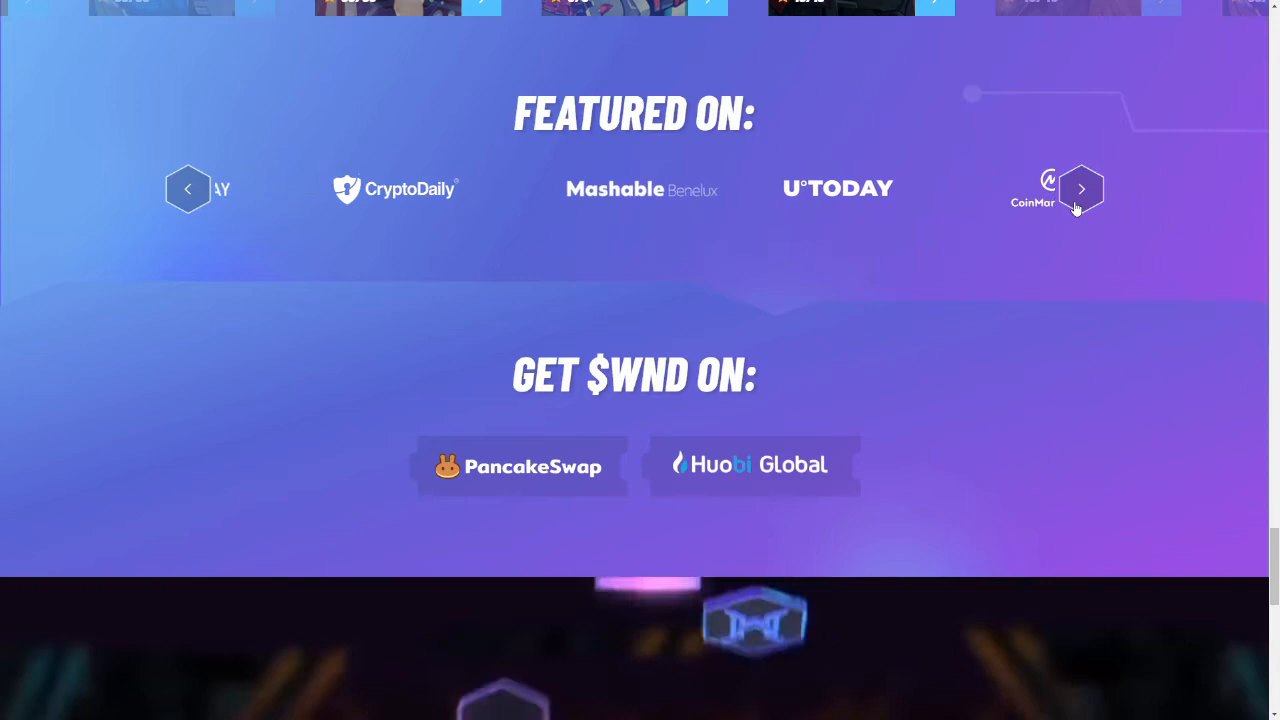
click(1081, 189)
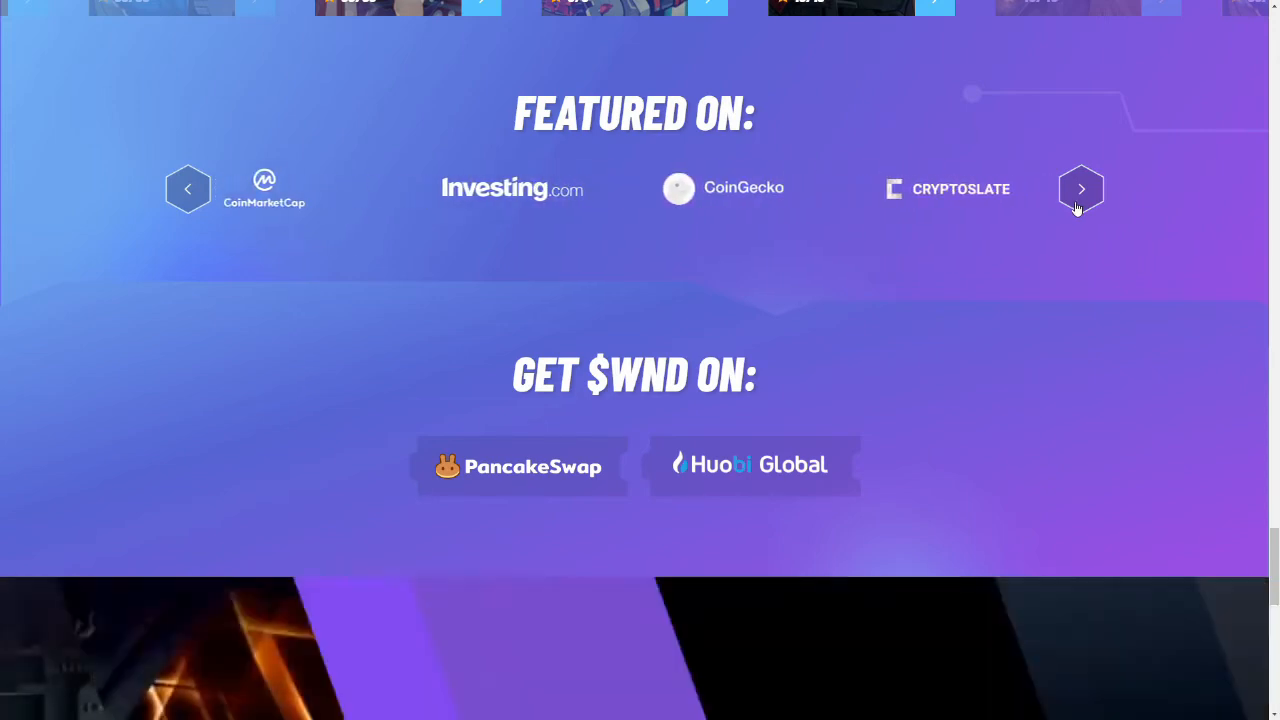
scroll(down, 3)
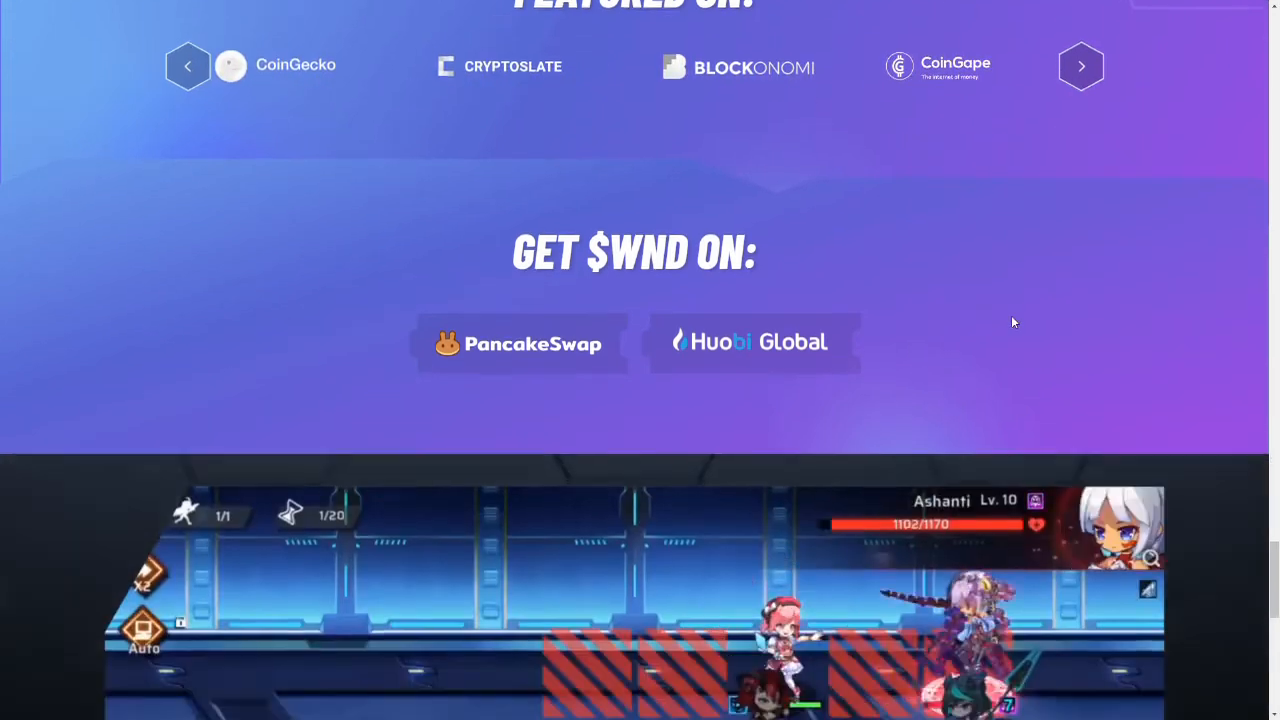
scroll(down, 3)
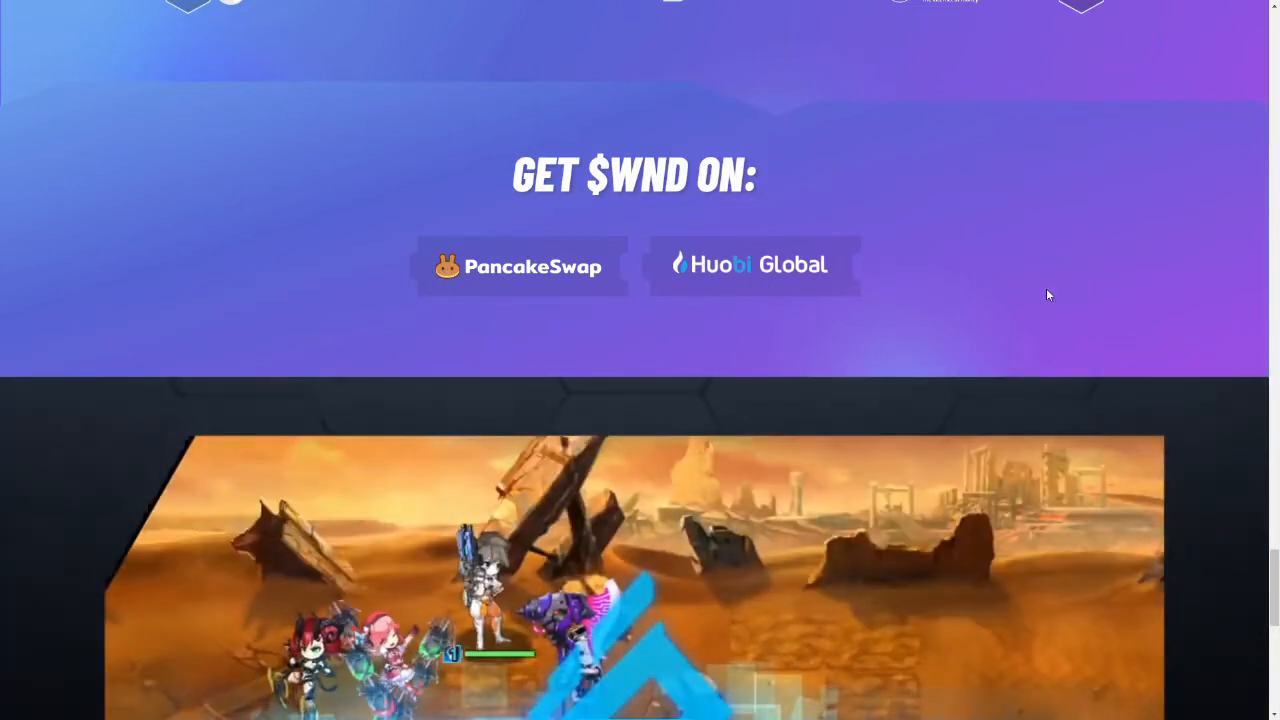
scroll(down, 3)
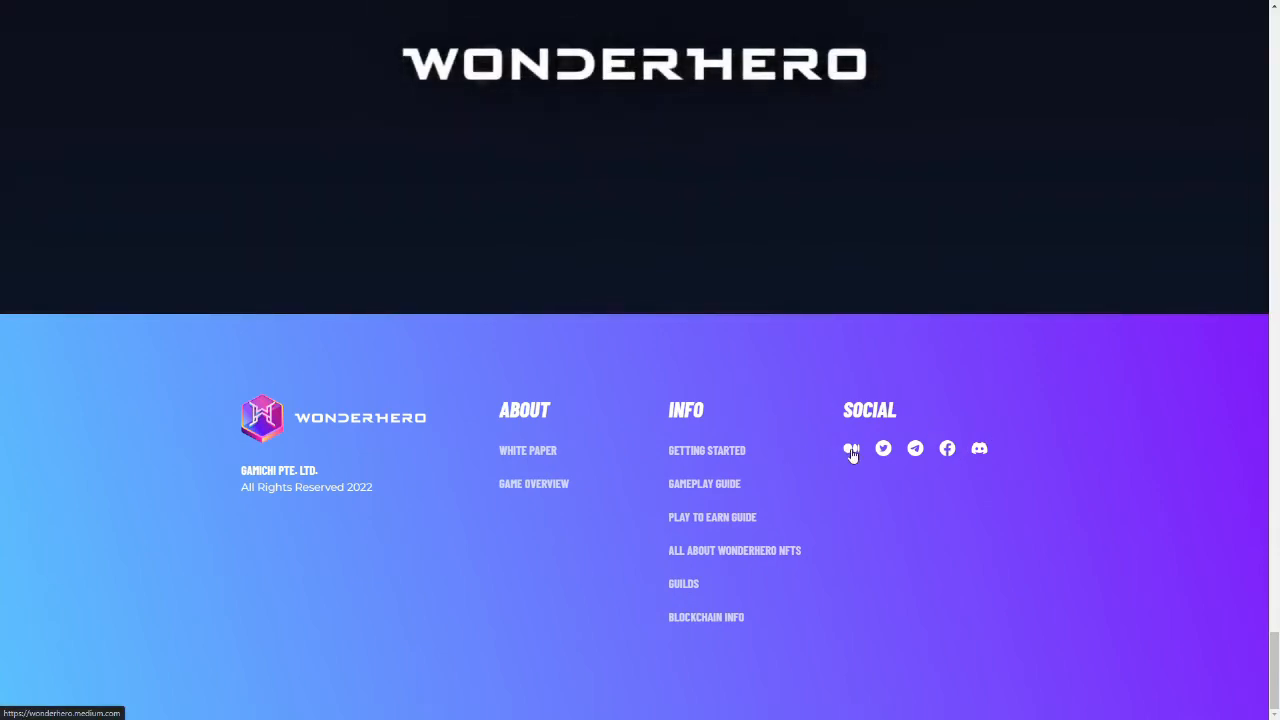
mouse_move(883, 448)
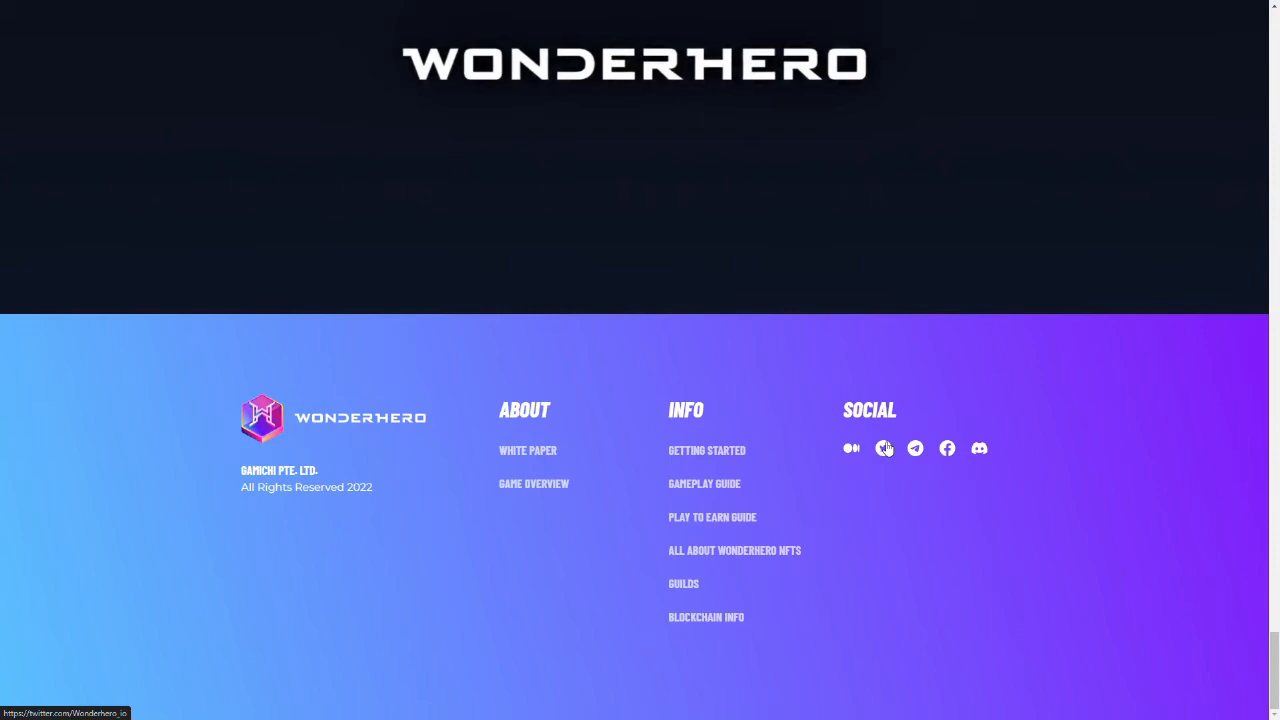
scroll(up, 3)
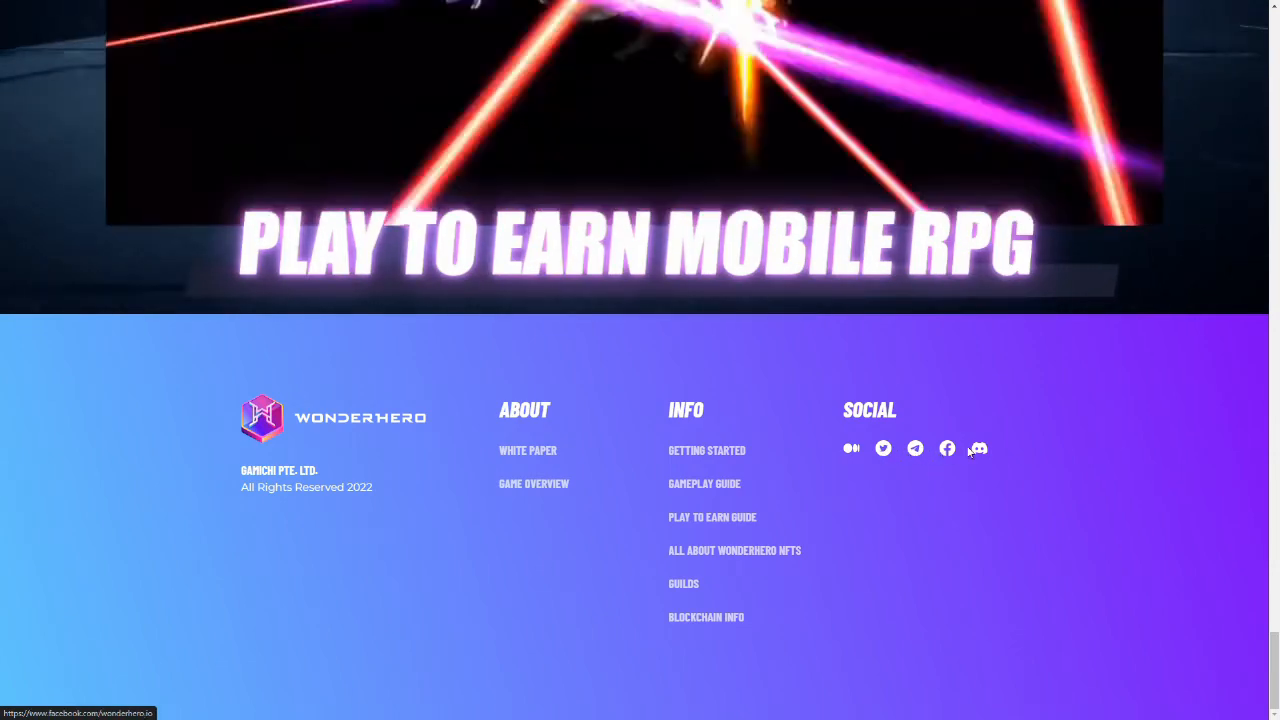
mouse_move(978, 448)
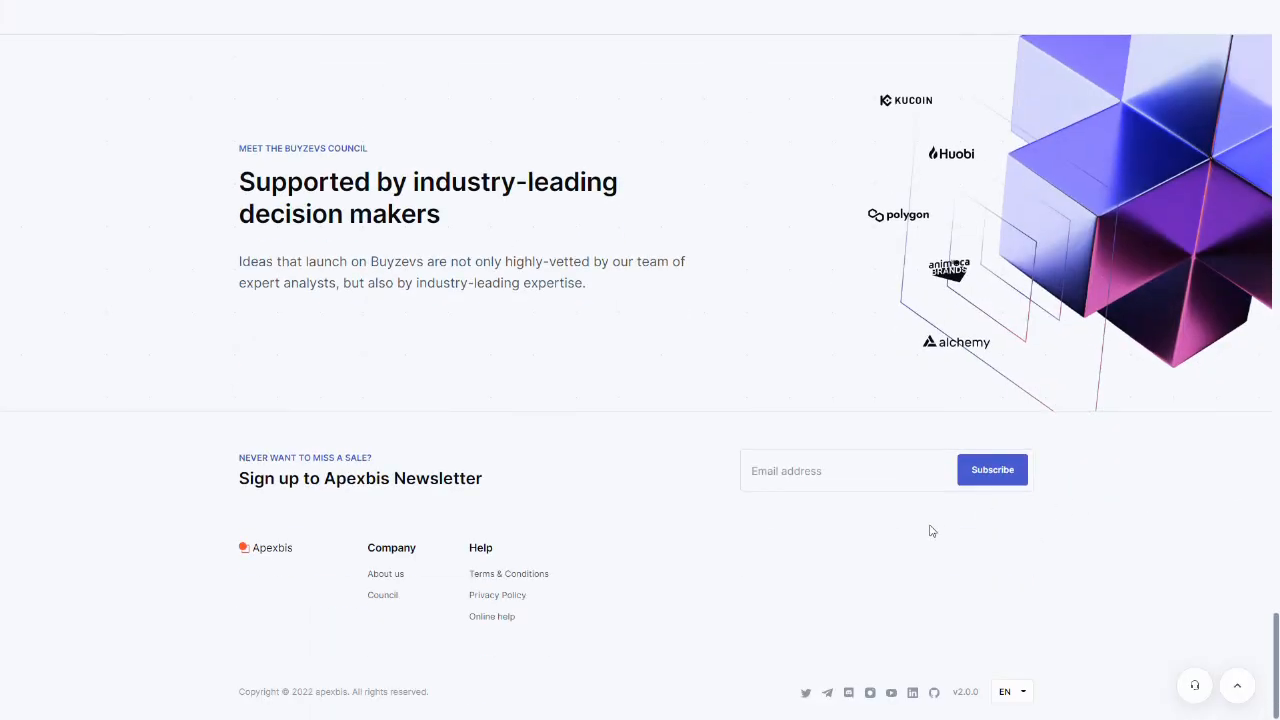
mouse_move(806, 693)
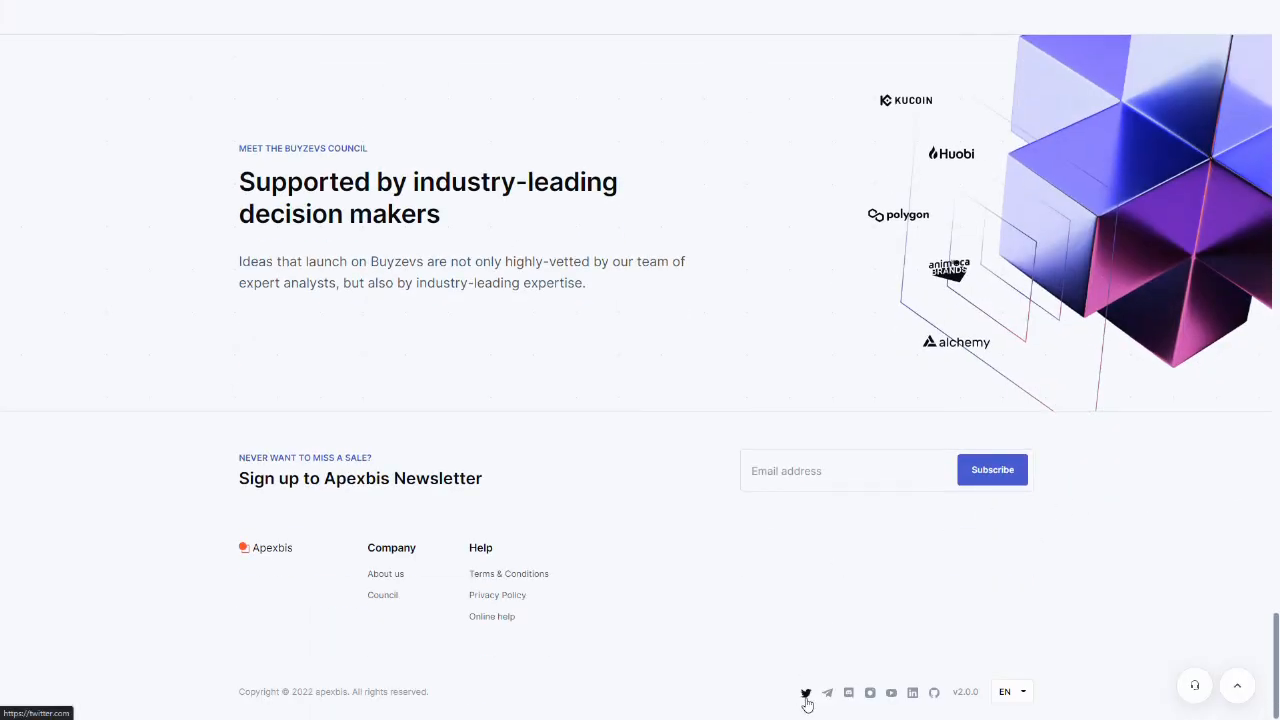
mouse_move(827, 692)
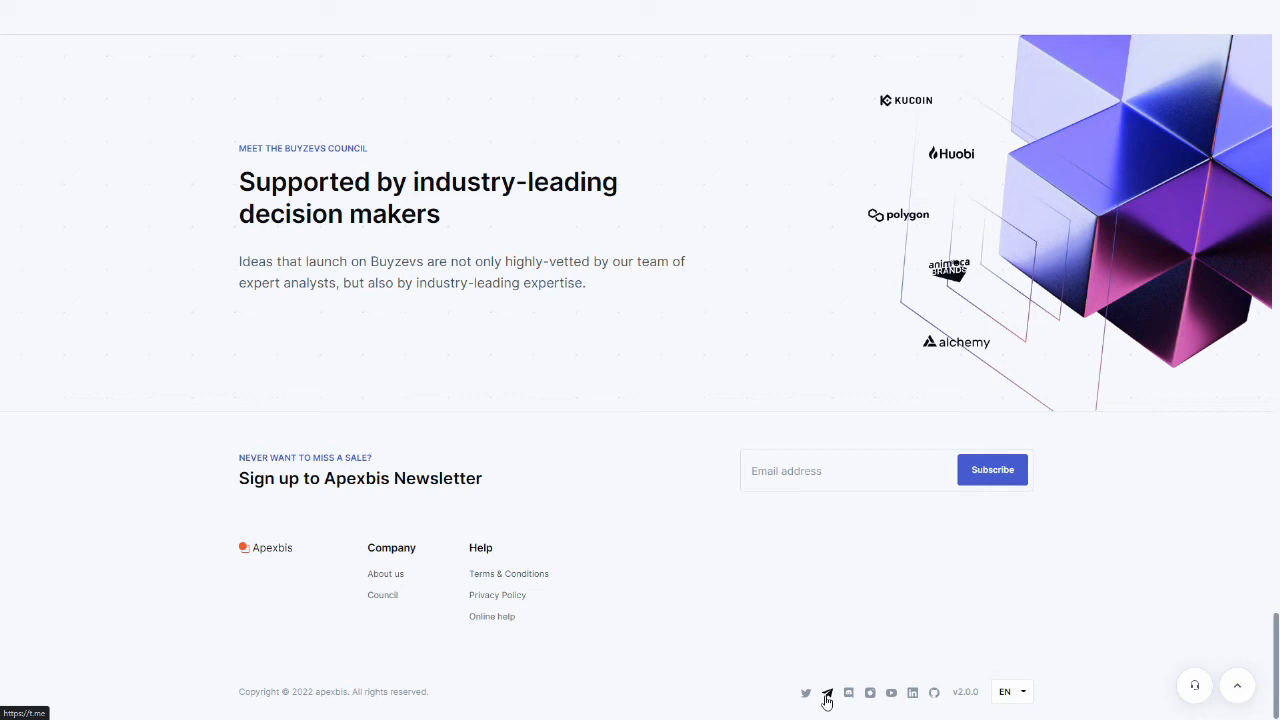
mouse_move(849, 693)
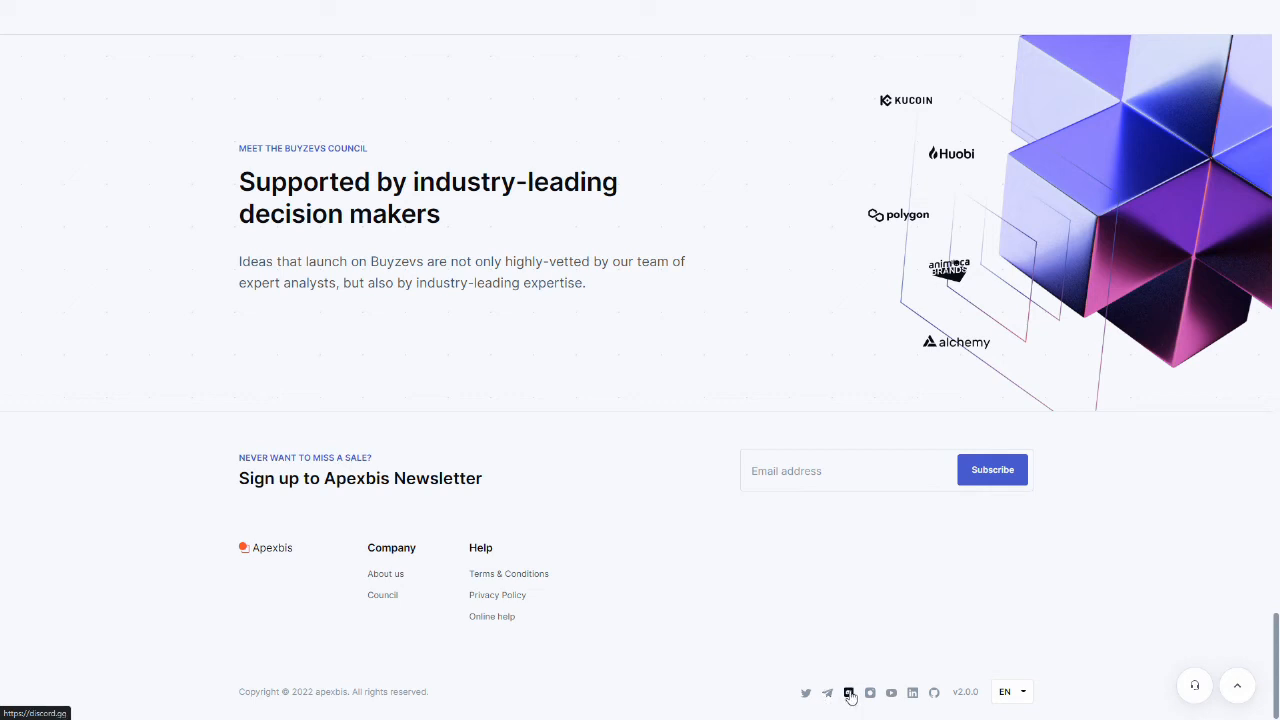
mouse_move(870, 692)
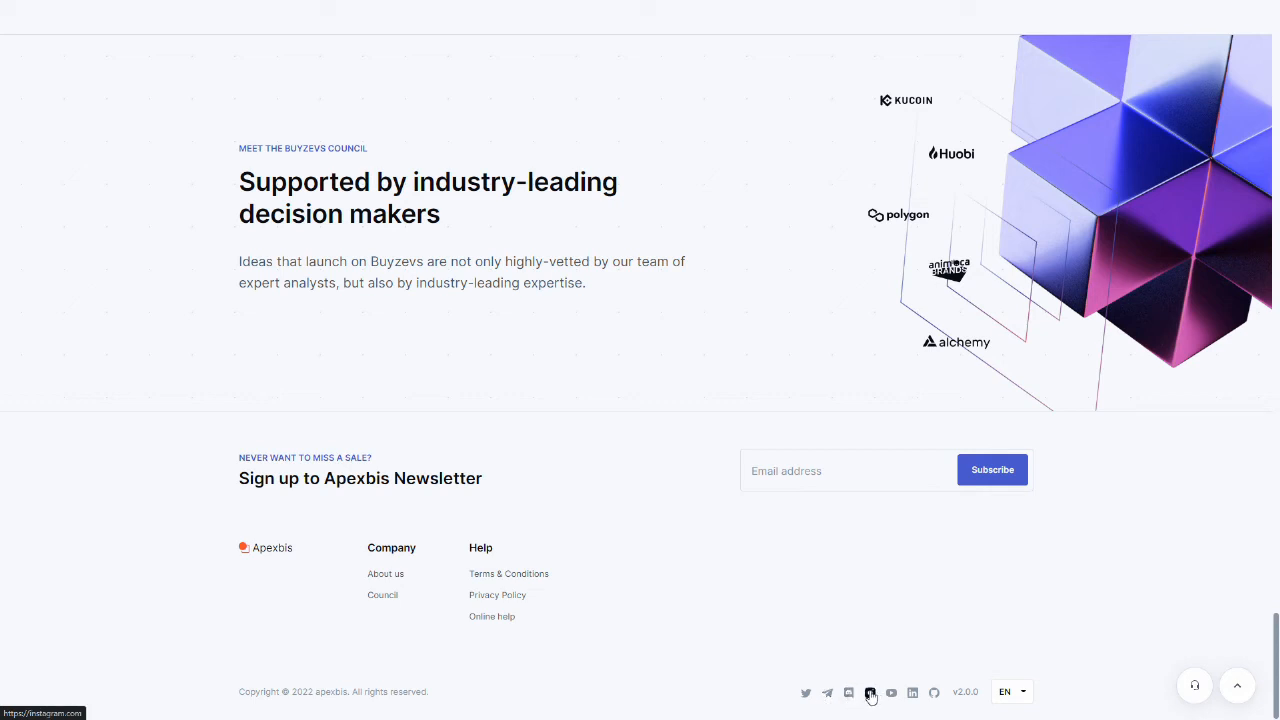
mouse_move(911, 692)
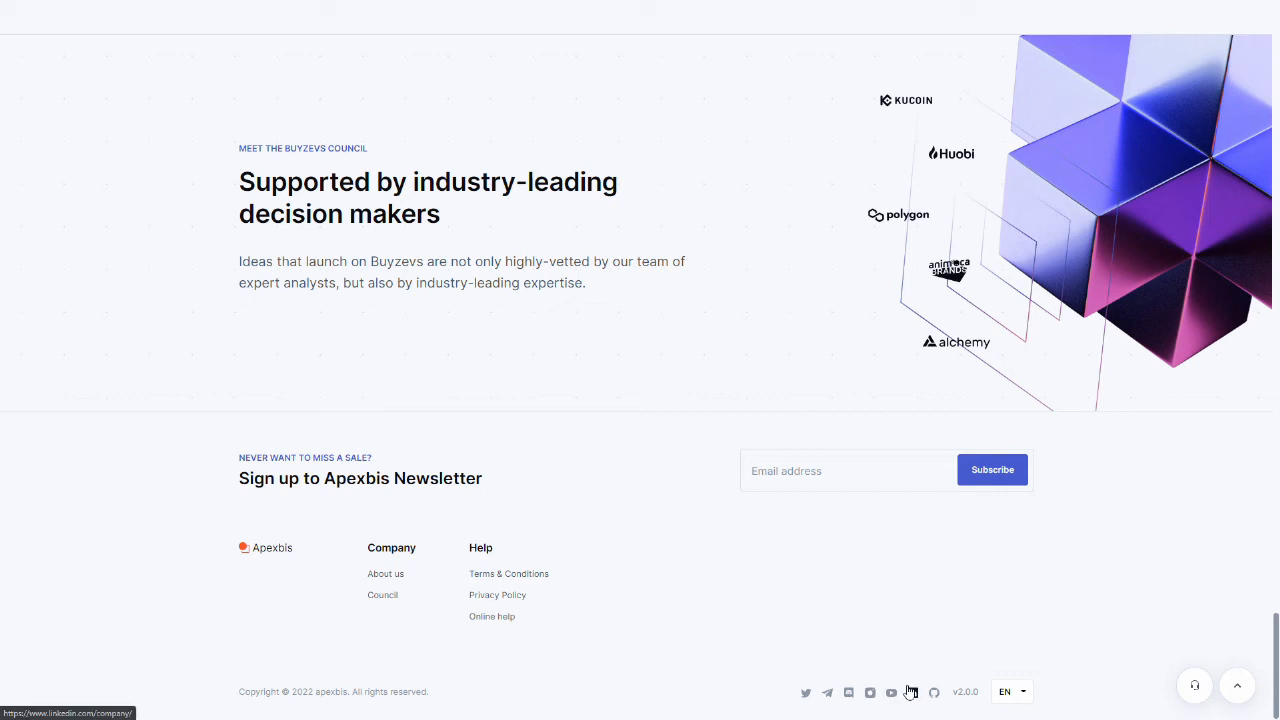
mouse_move(909, 674)
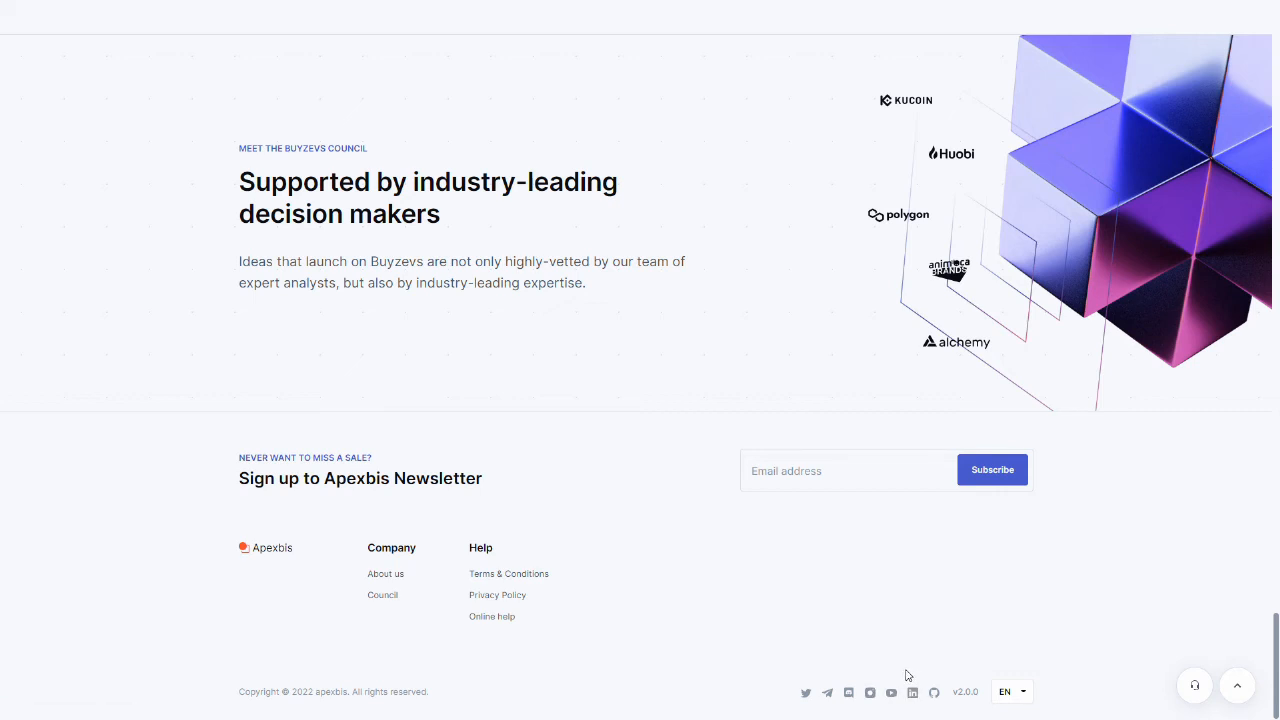
mouse_move(933, 692)
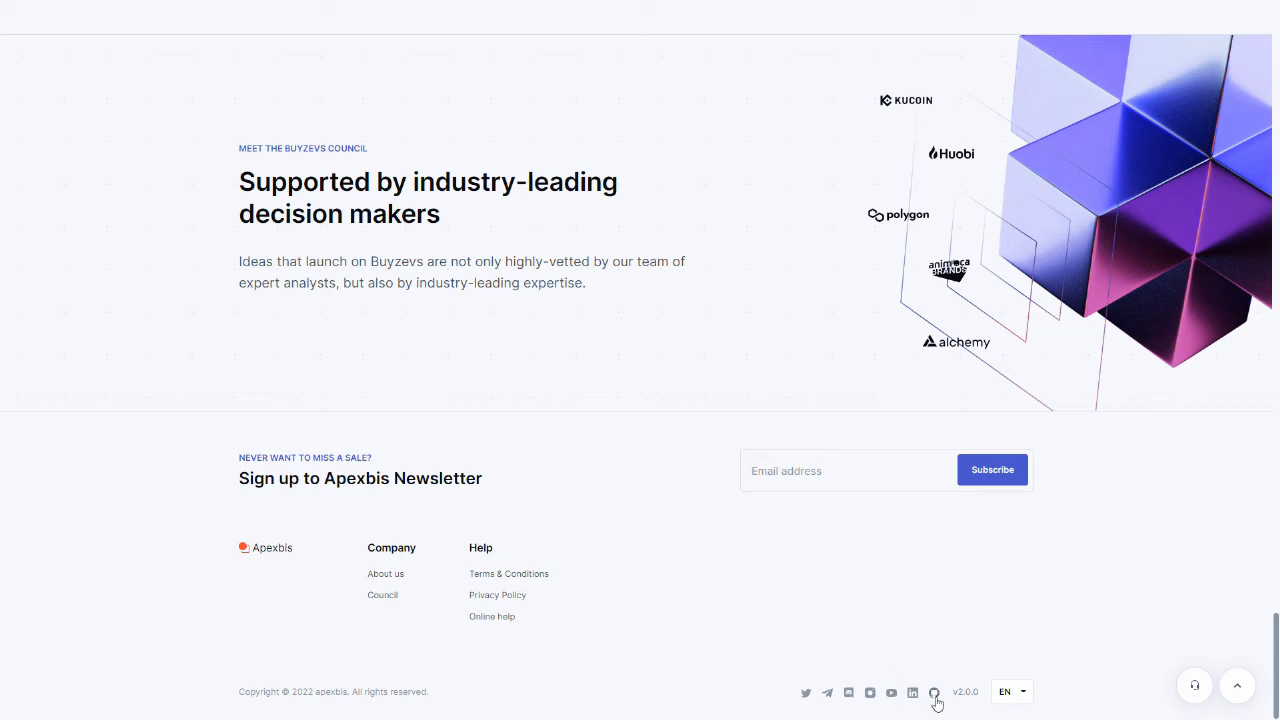
mouse_move(932, 693)
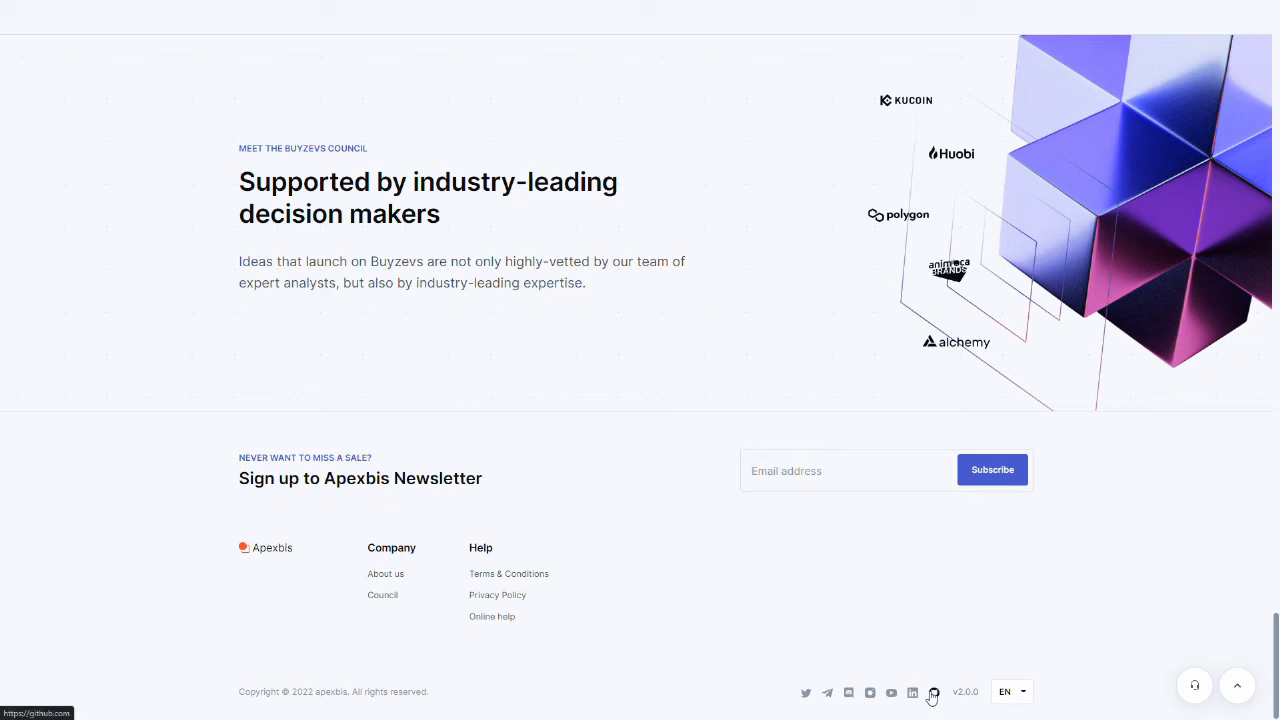
mouse_move(922, 693)
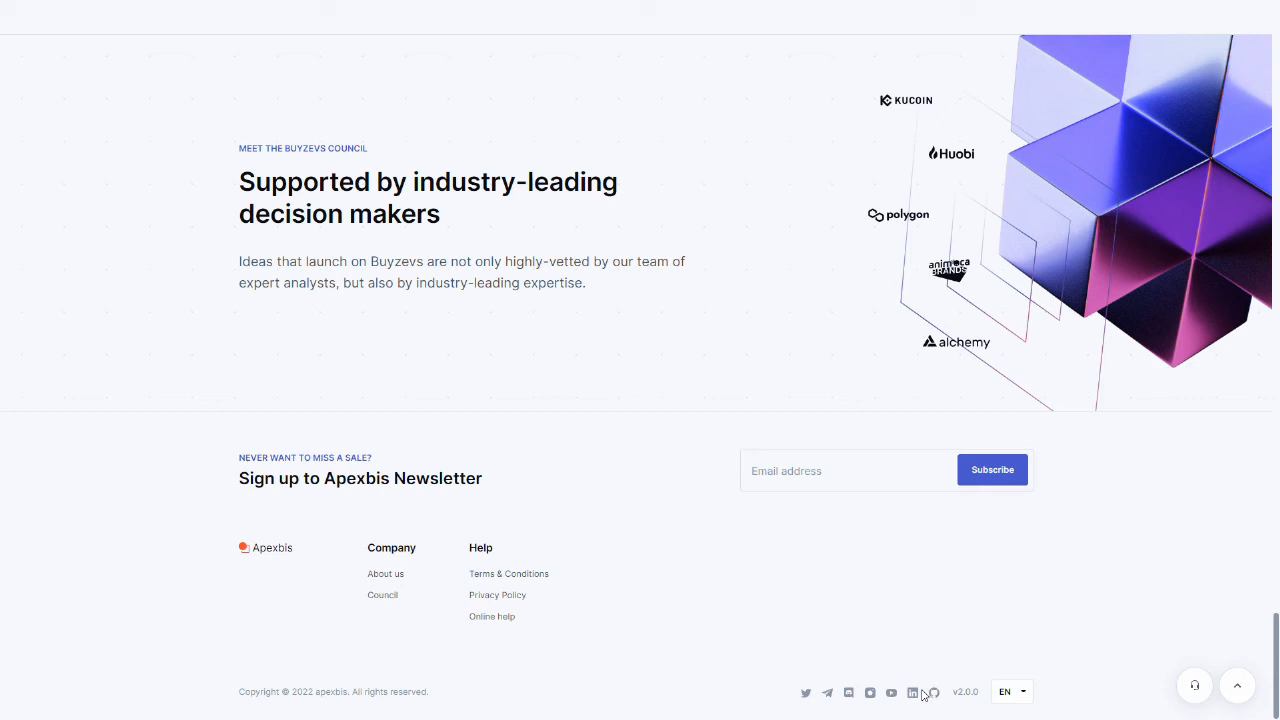
mouse_move(926, 682)
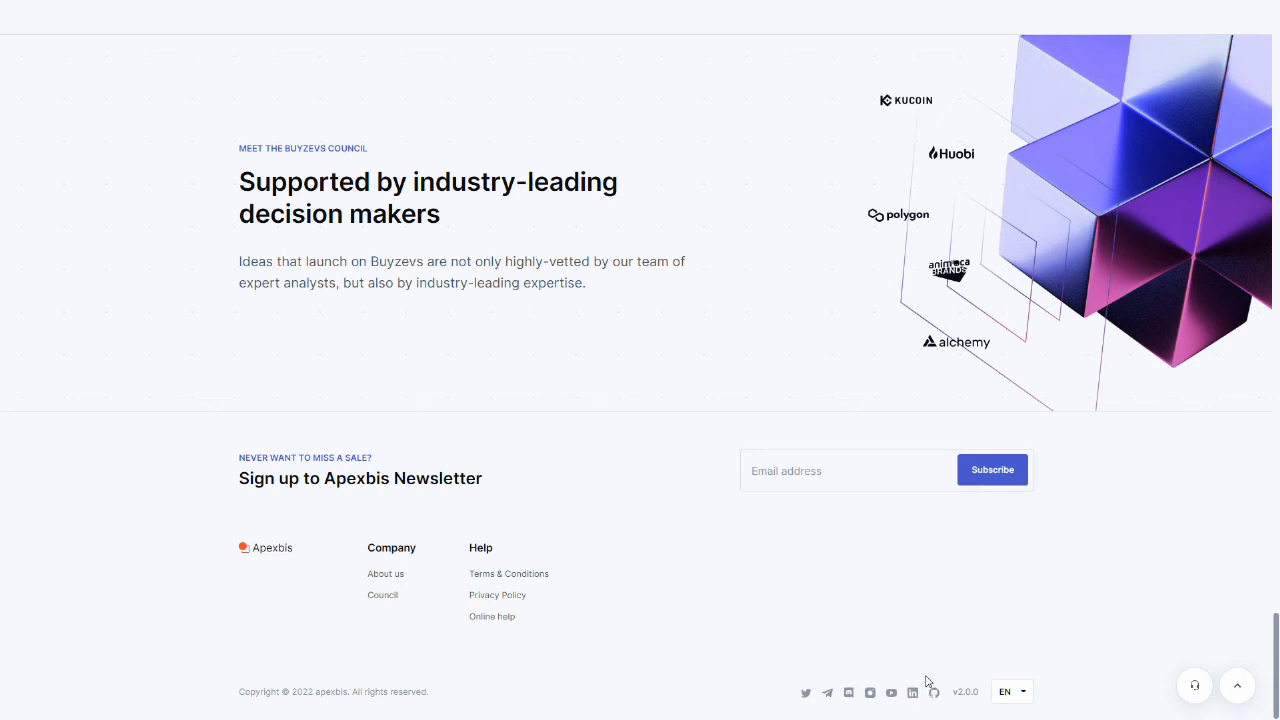